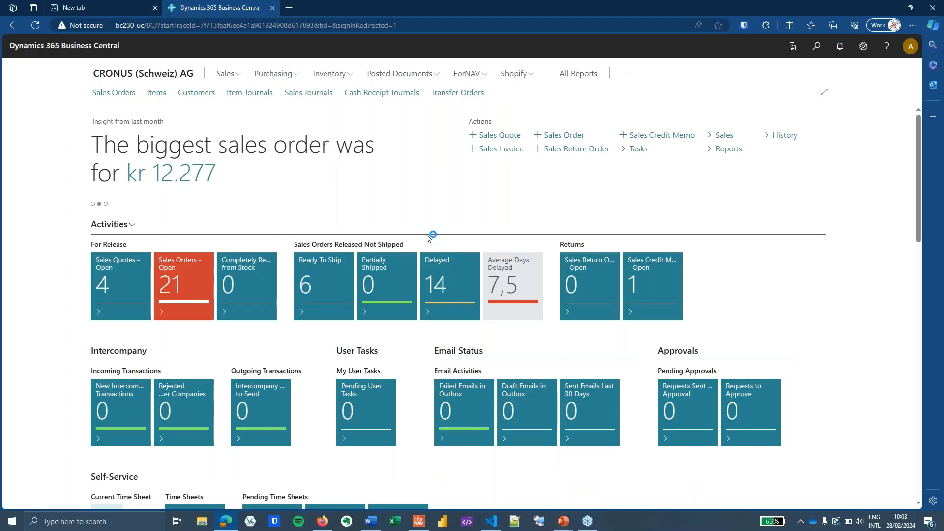
Open the ForNAV Standard Reports list and pick the sales Invoice report.
left_click(468, 74)
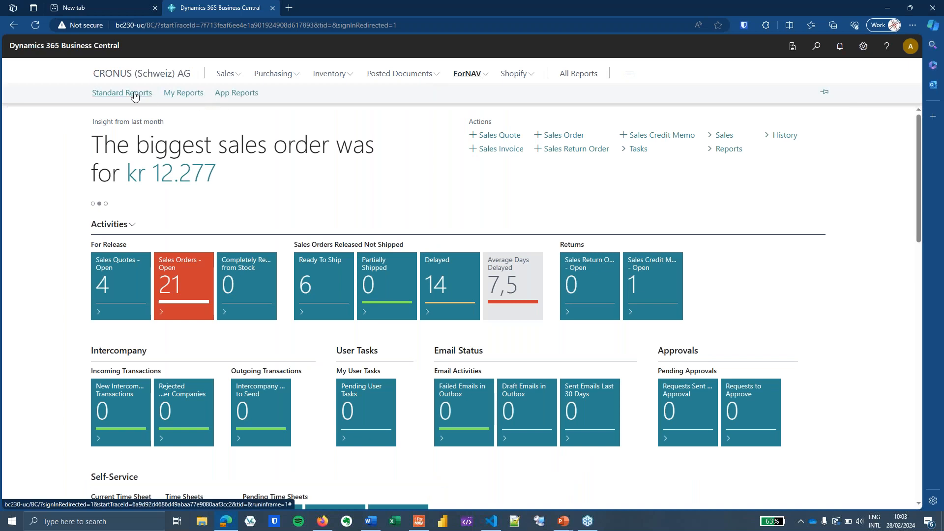
left_click(121, 93)
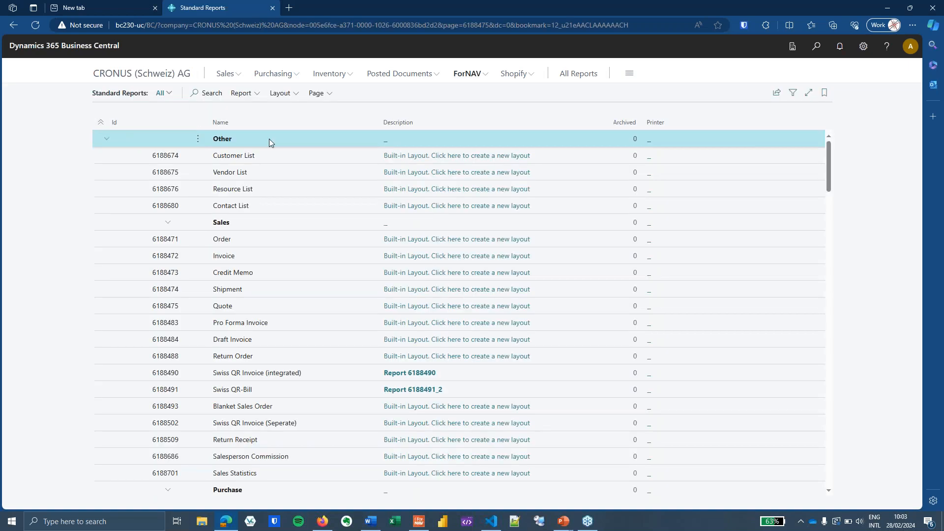
left_click(223, 255)
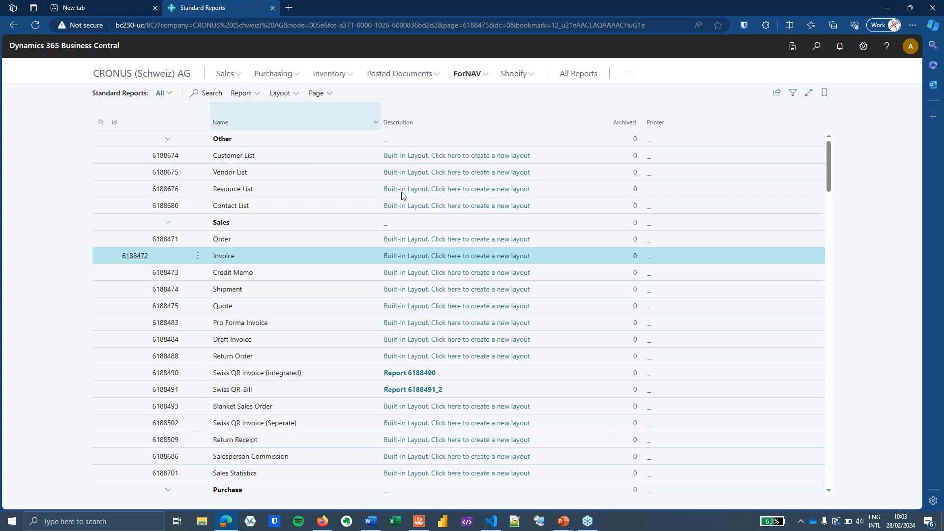
left_click(530, 434)
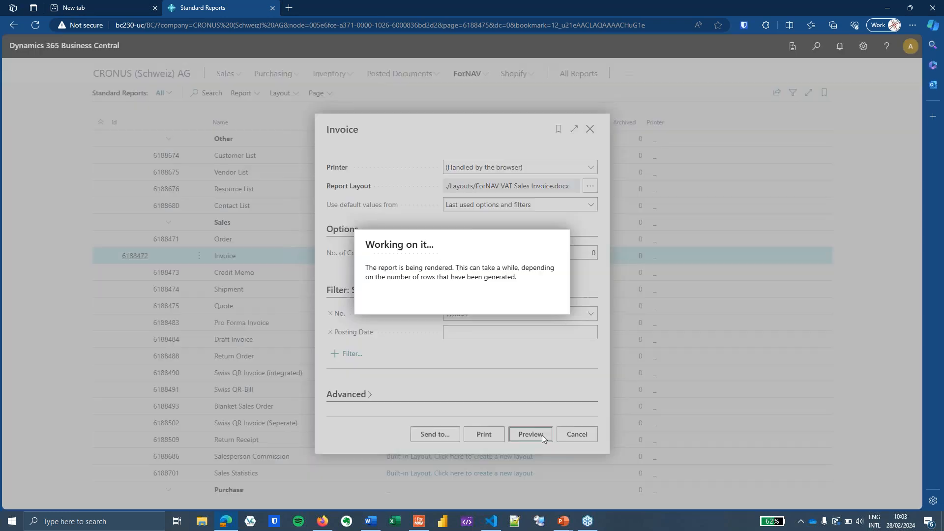
left_click(530, 434)
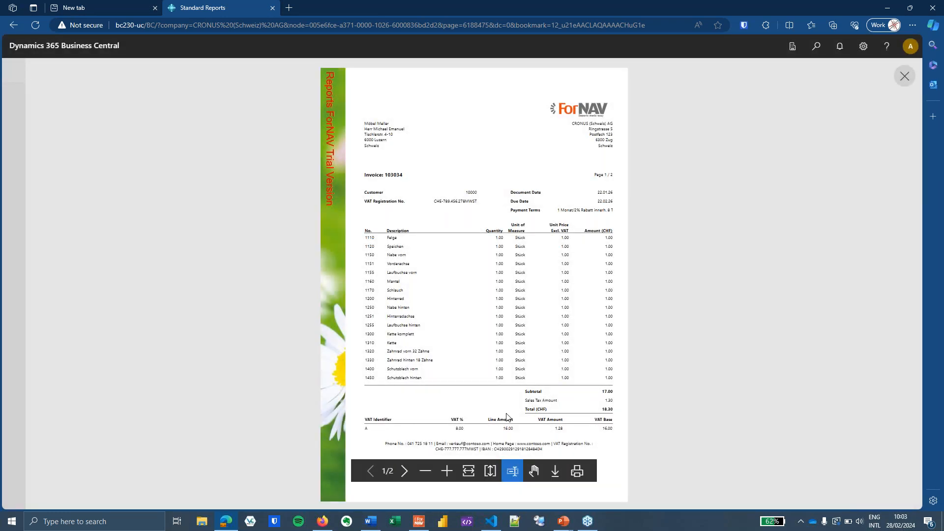
left_click(447, 471)
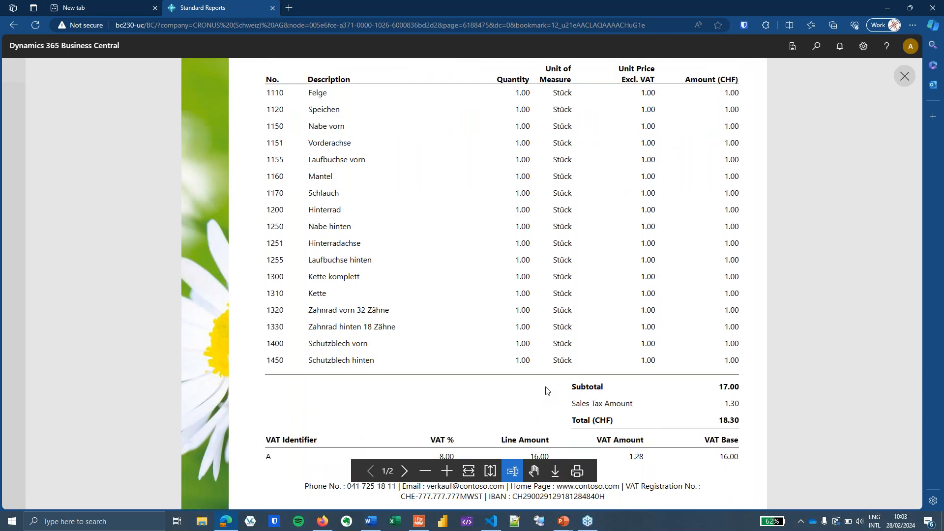
scroll("down", 3)
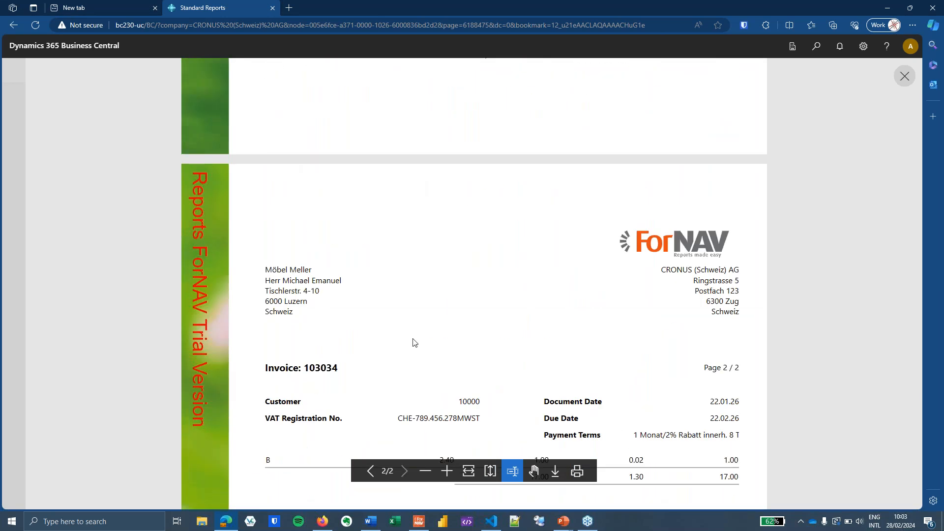
scroll("down", 3)
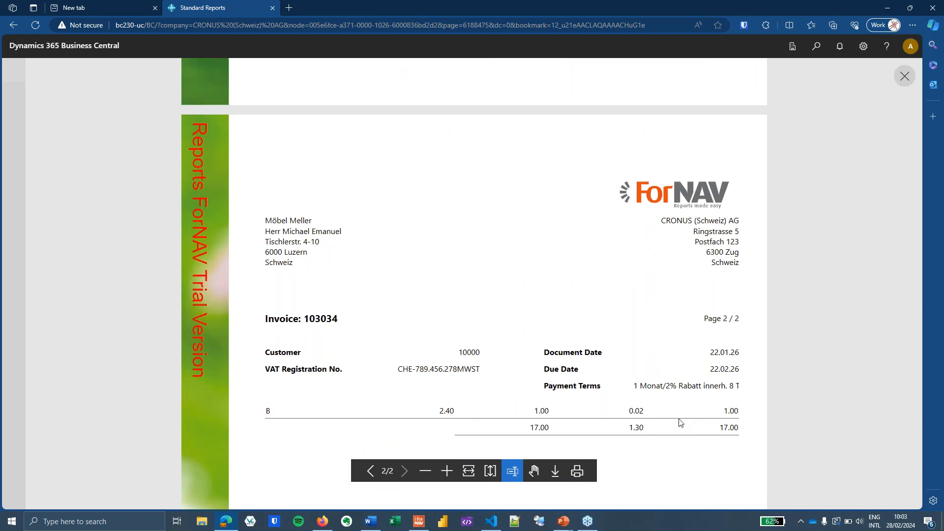
mouse_move(721, 423)
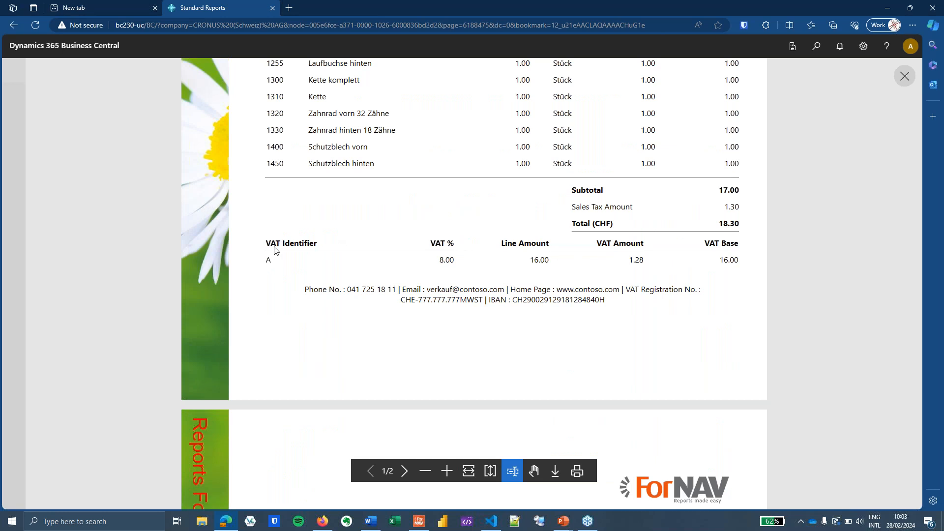
left_click(404, 471)
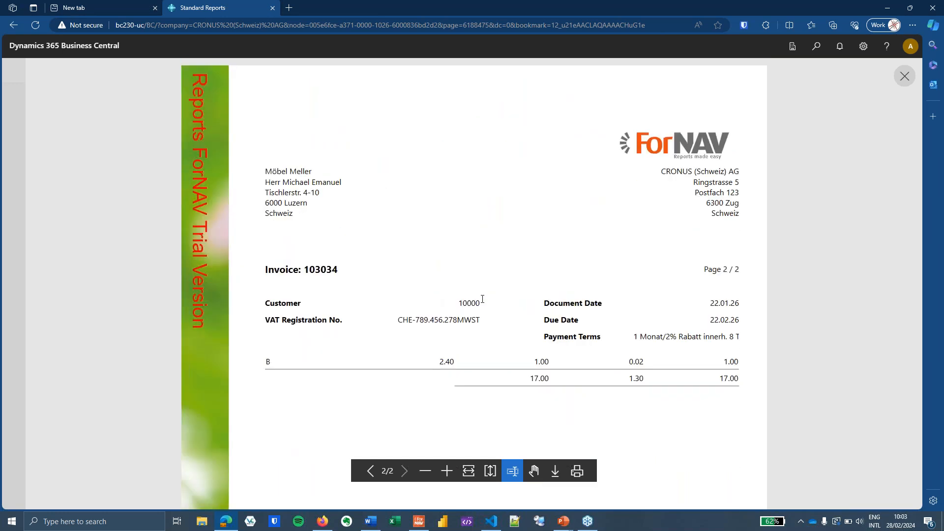
left_click(904, 75)
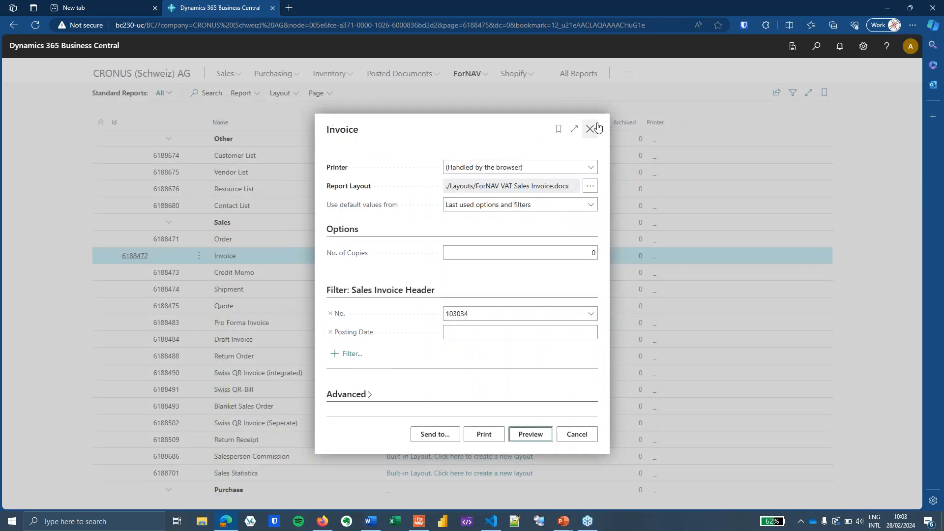
left_click(591, 128)
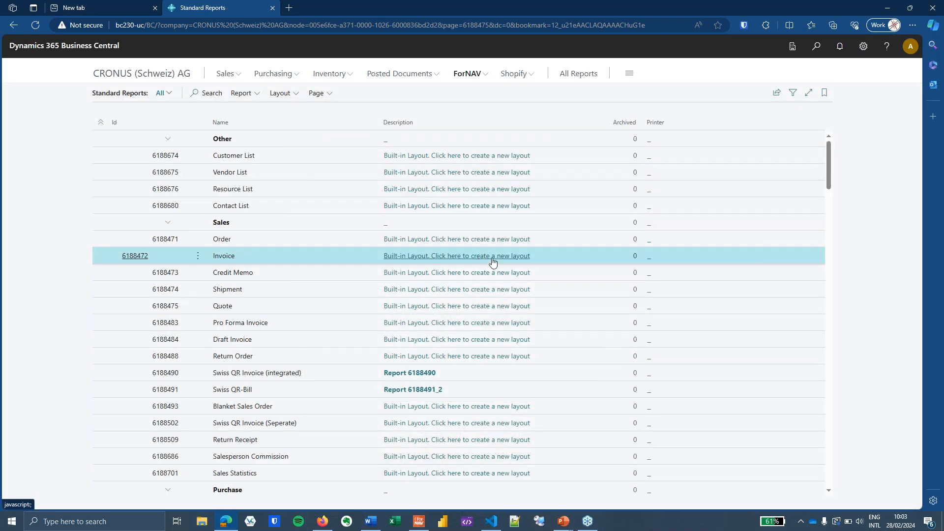
Create a new Invoice layout, enlarge the view and select the VATAmountLine data item.
left_click(491, 255)
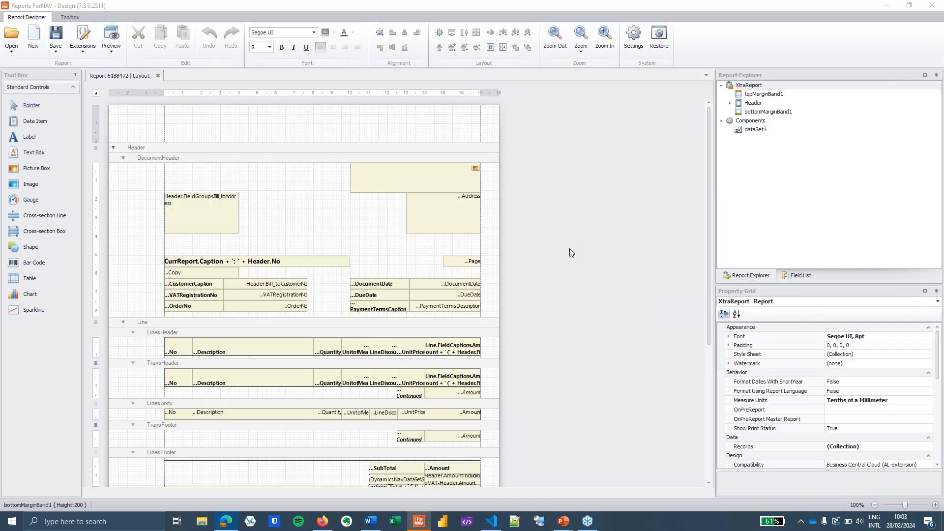
left_click(604, 33)
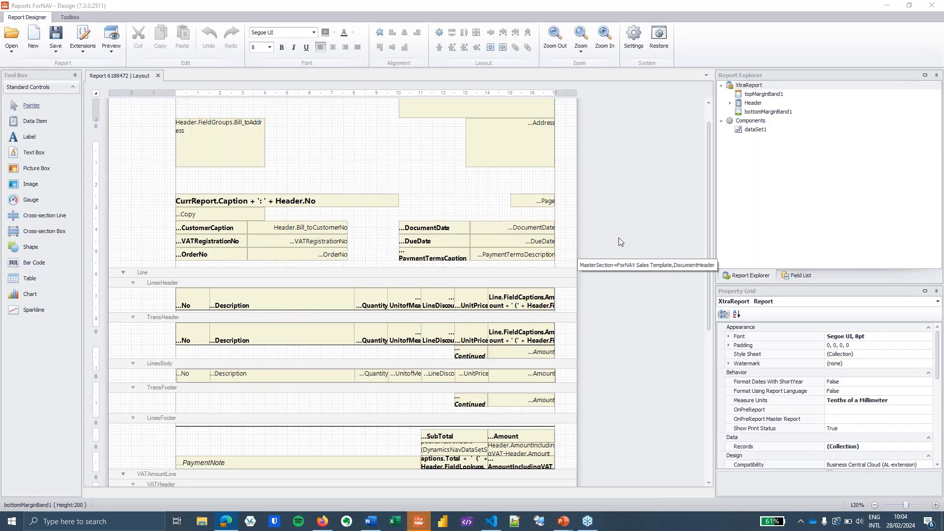
scroll("down", 3)
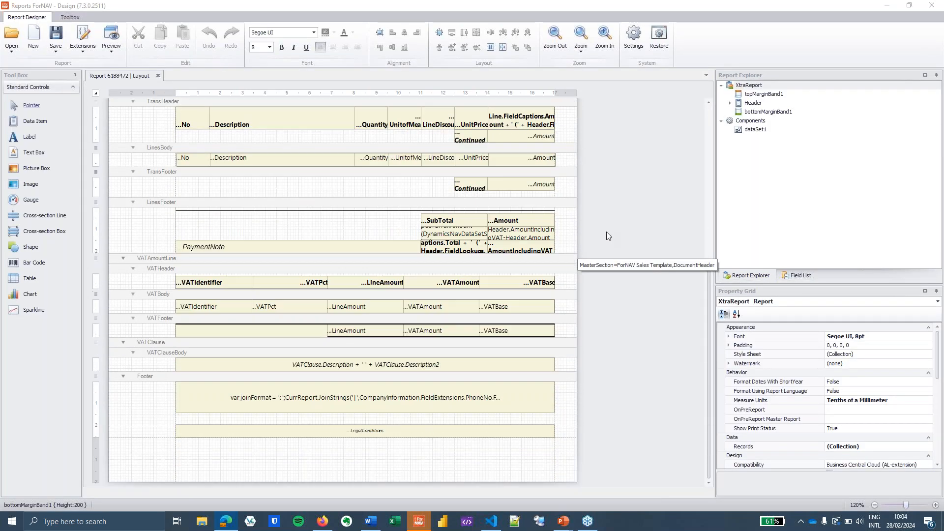
mouse_move(597, 278)
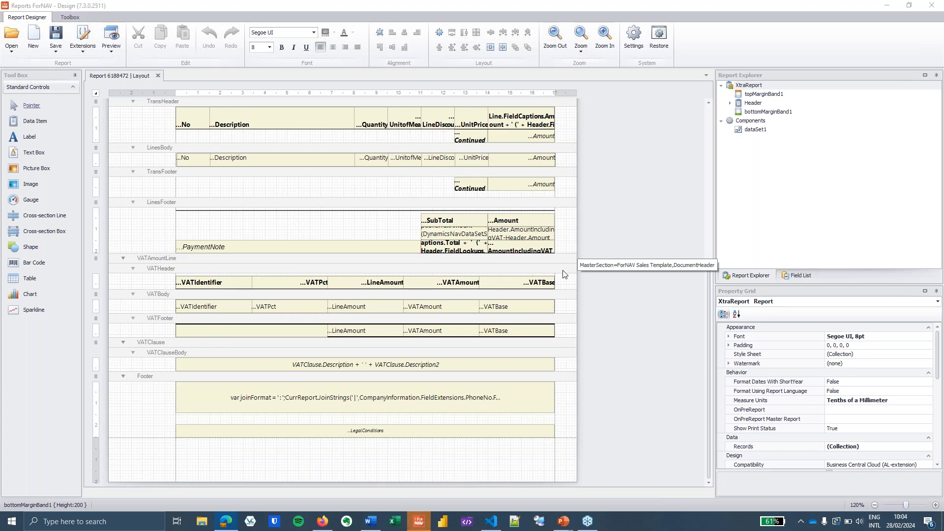
mouse_move(515, 264)
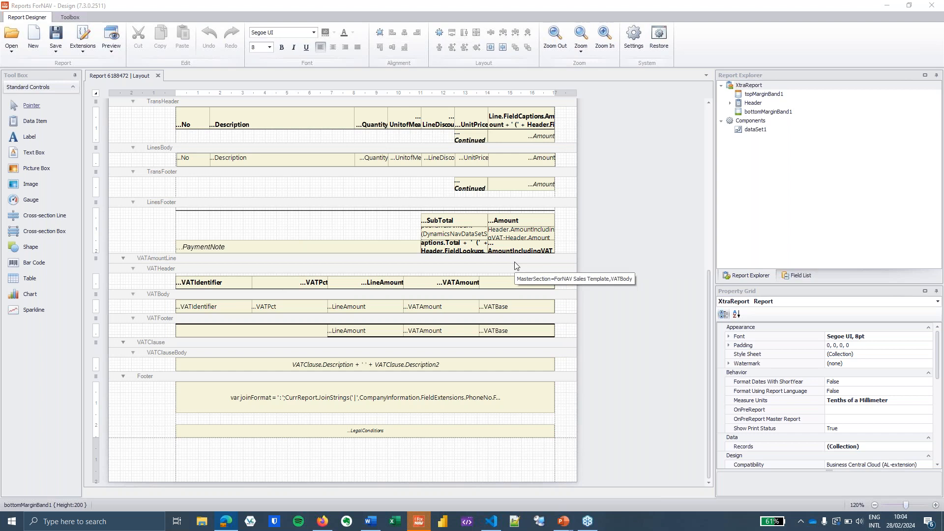
left_click(156, 293)
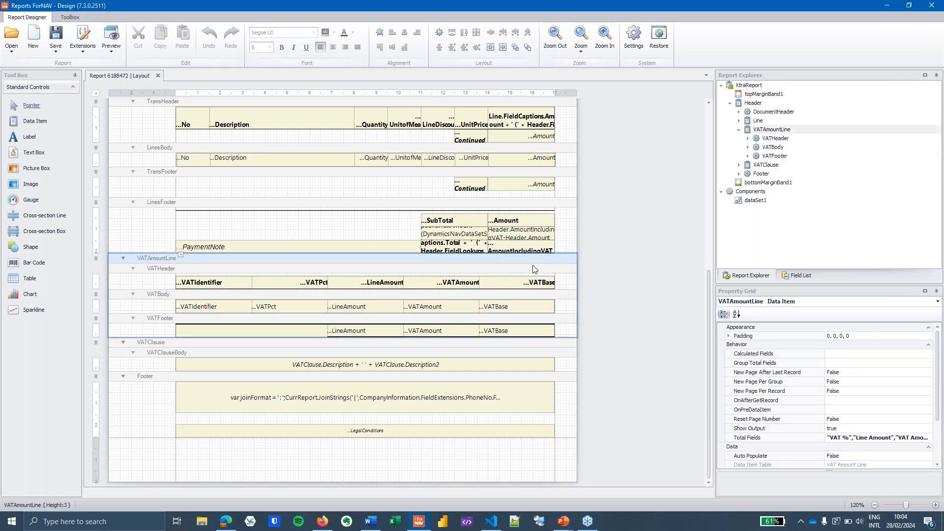
mouse_move(386, 265)
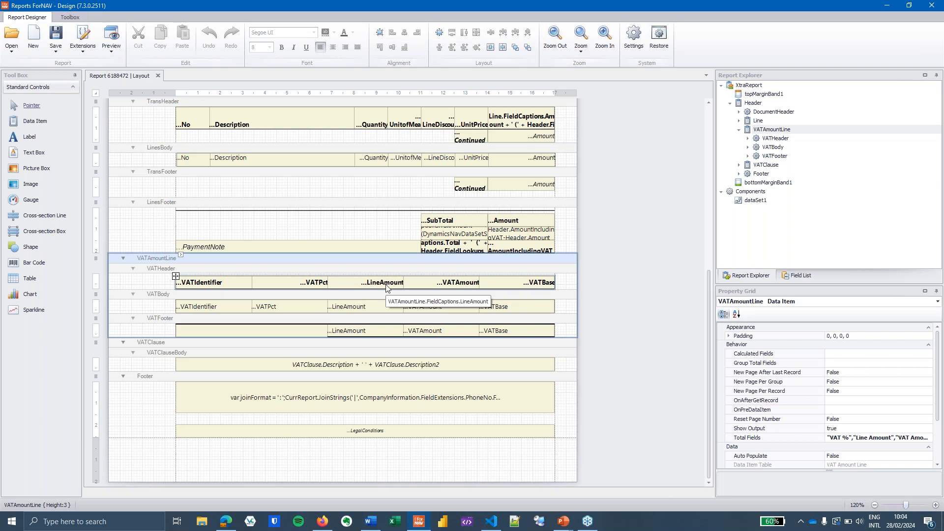
mouse_move(296, 288)
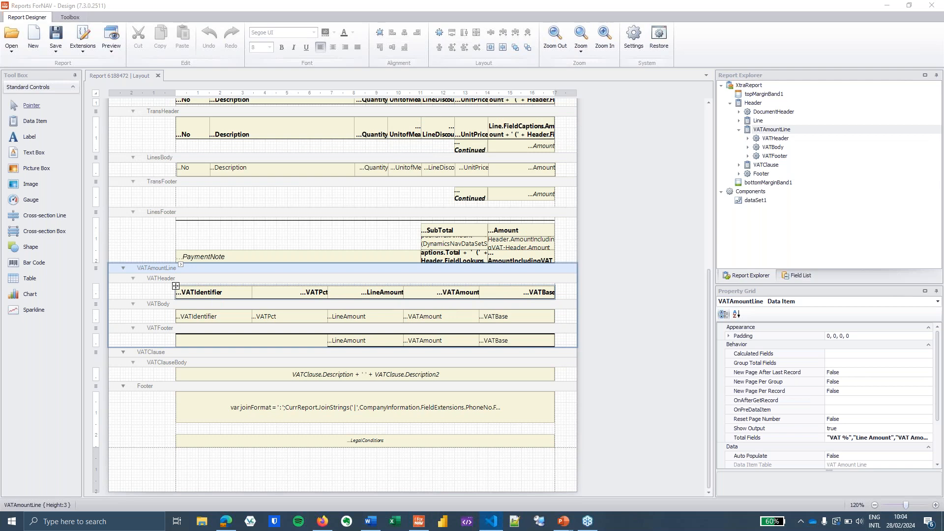
mouse_move(614, 325)
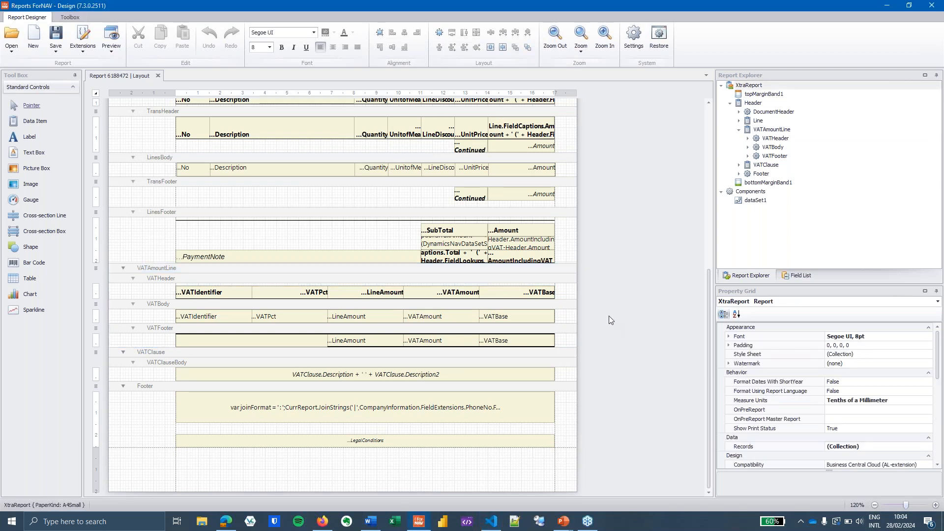
mouse_move(612, 303)
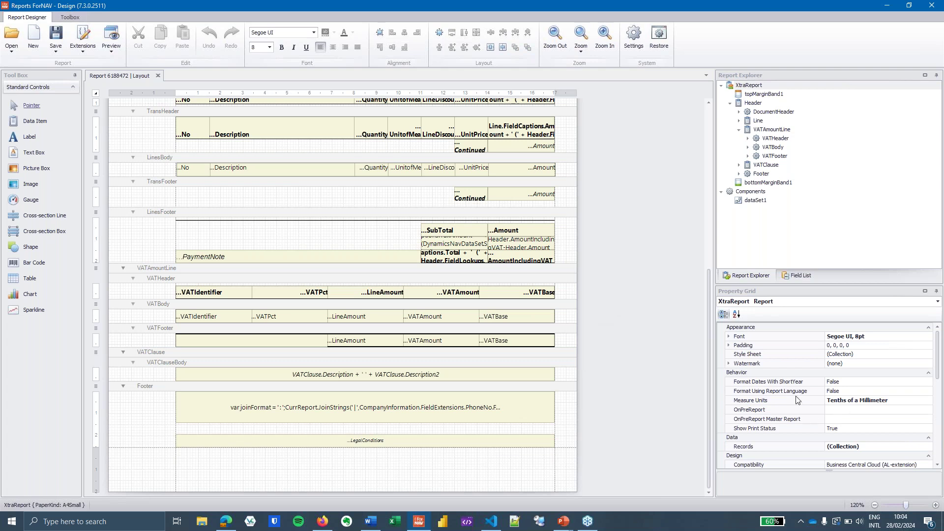
mouse_move(403, 276)
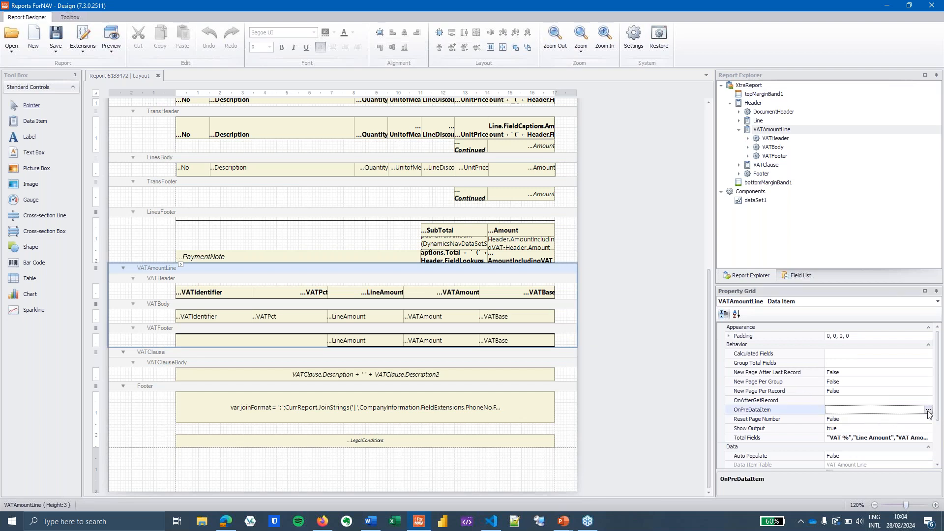
Set VATAmountLine's OnPreDataItem script to var vatLines = [].
left_click(927, 410)
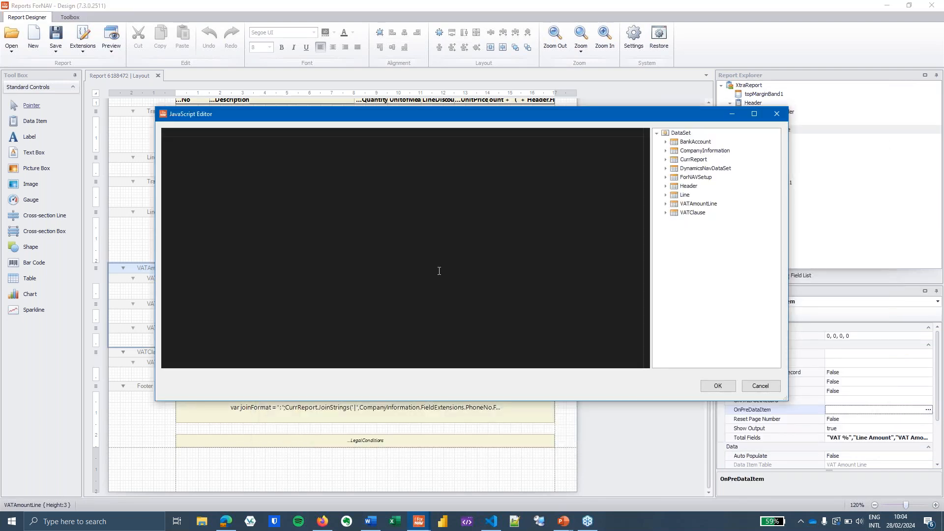
type("var vatLines = []")
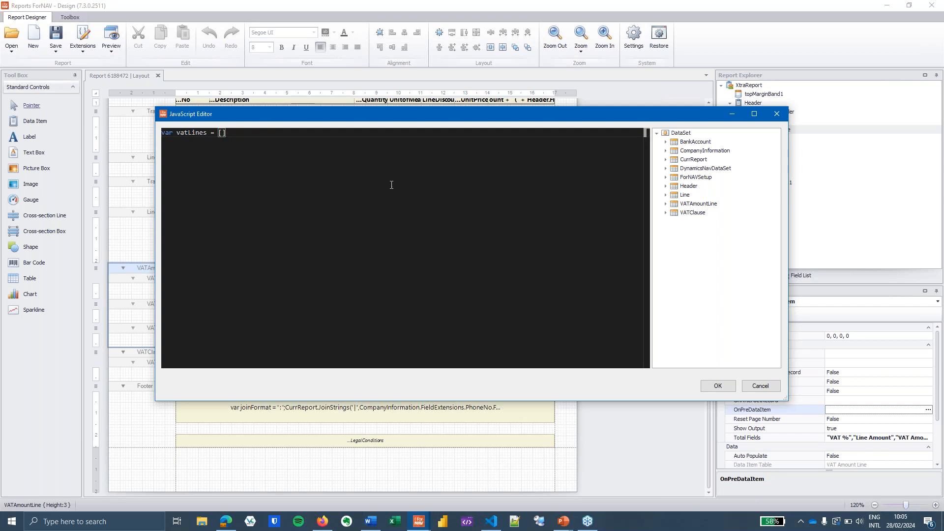
mouse_move(715, 384)
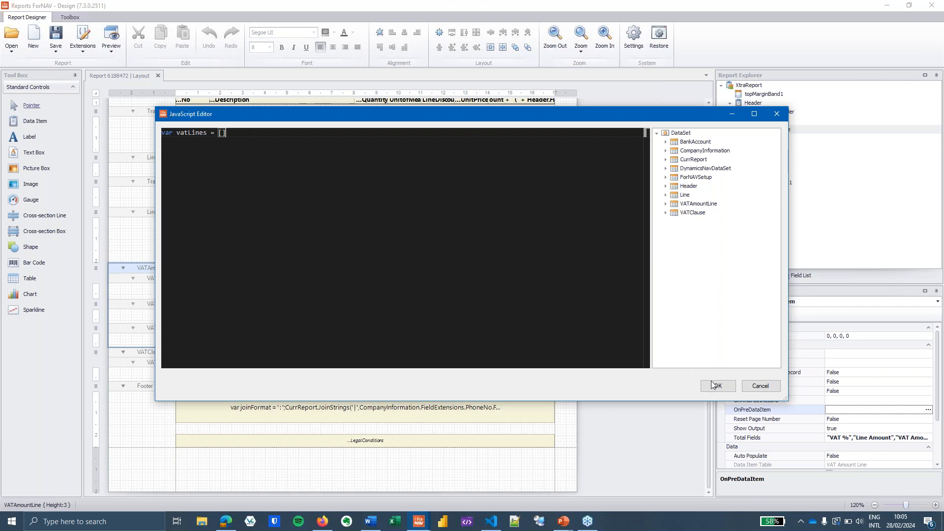
left_click(717, 386)
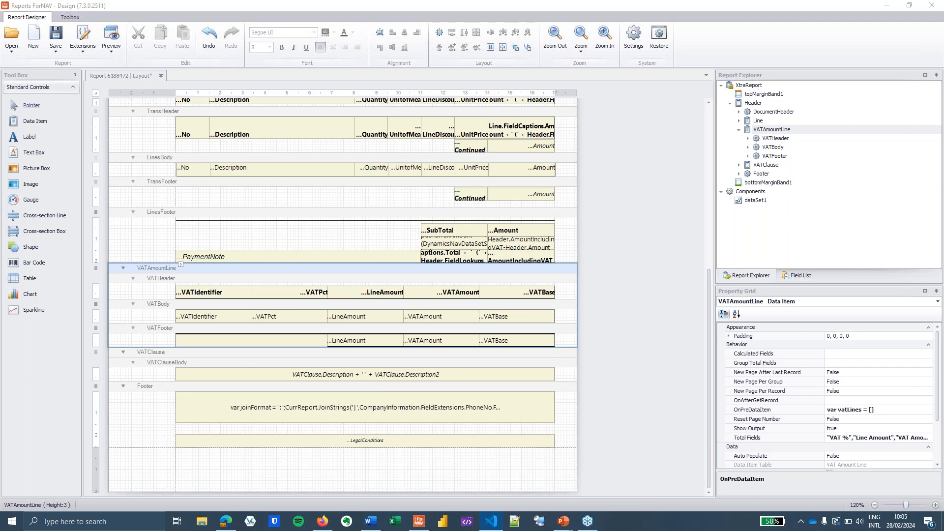
mouse_move(649, 409)
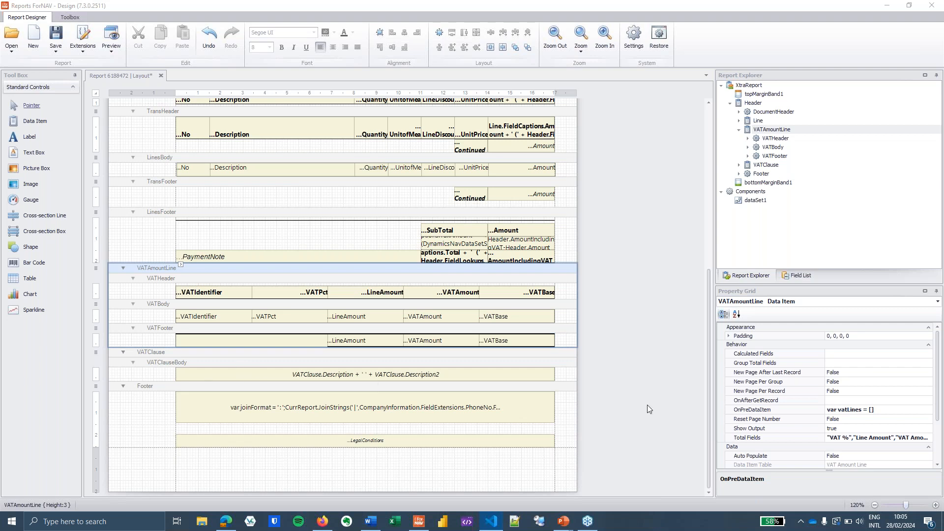
mouse_move(840, 374)
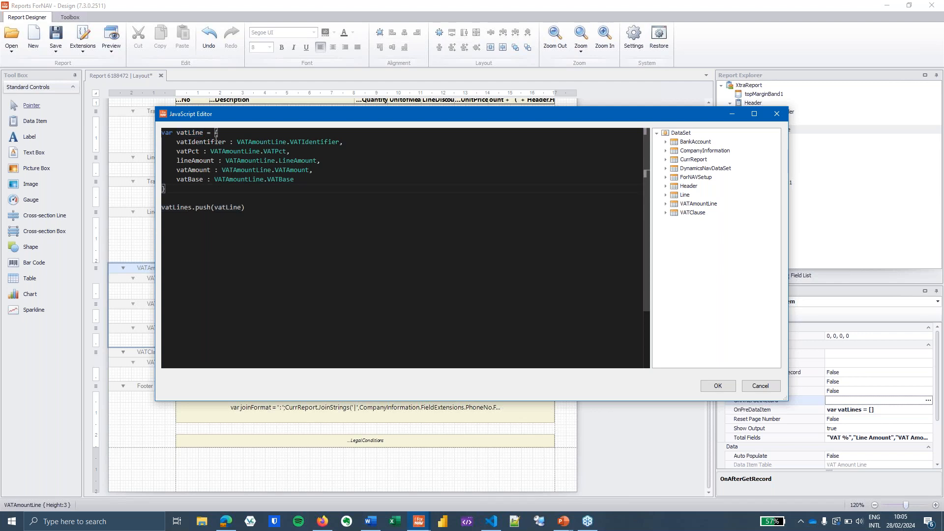
mouse_move(278, 155)
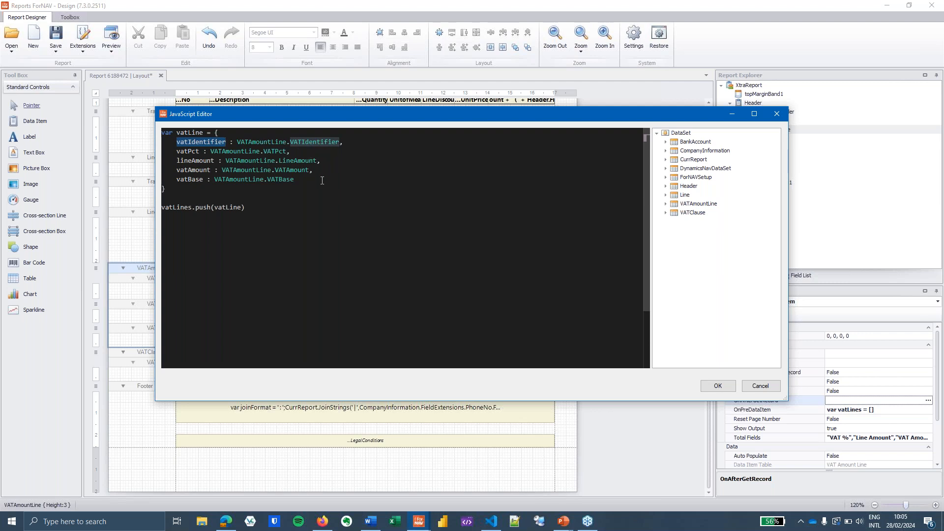
mouse_move(203, 153)
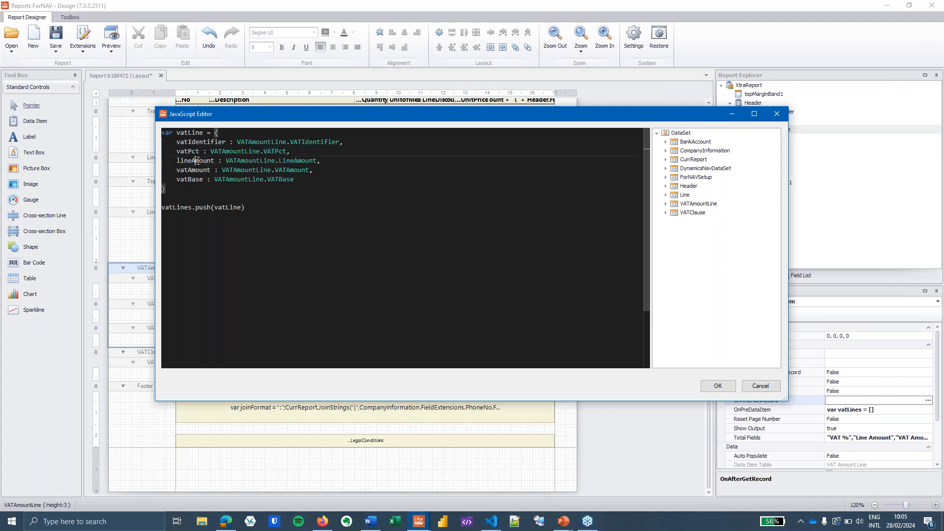
Write the OnAfterGetRecord script building a vatLine object and pushing it onto vatLines.
double_click(195, 161)
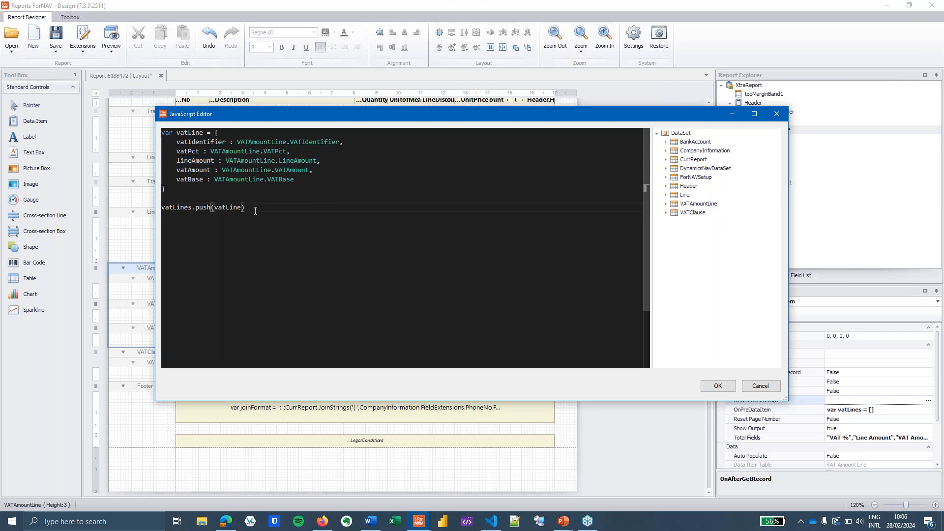
double_click(228, 206)
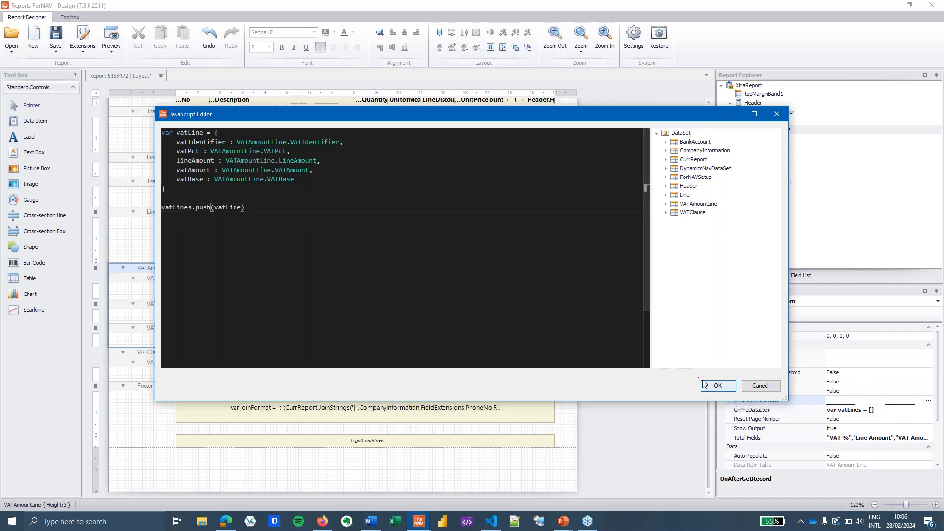
left_click(718, 386)
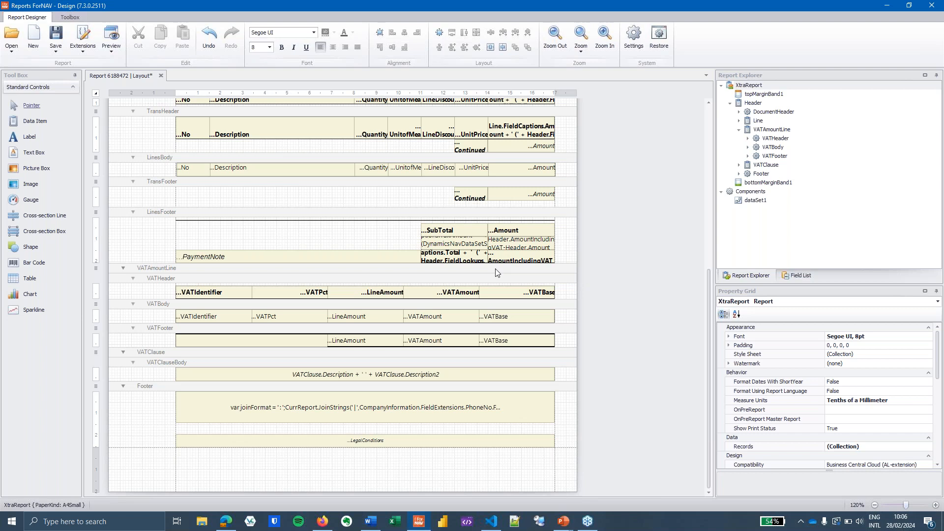
left_click(156, 267)
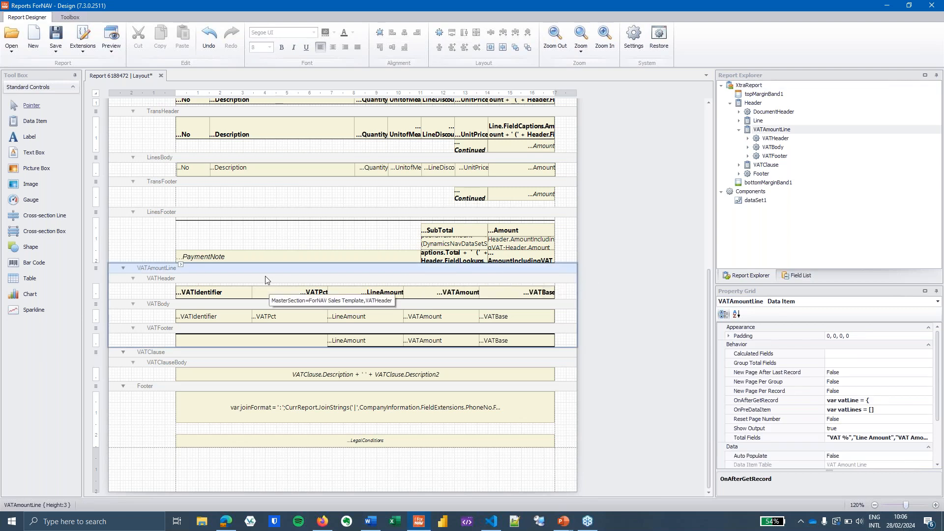
mouse_move(263, 273)
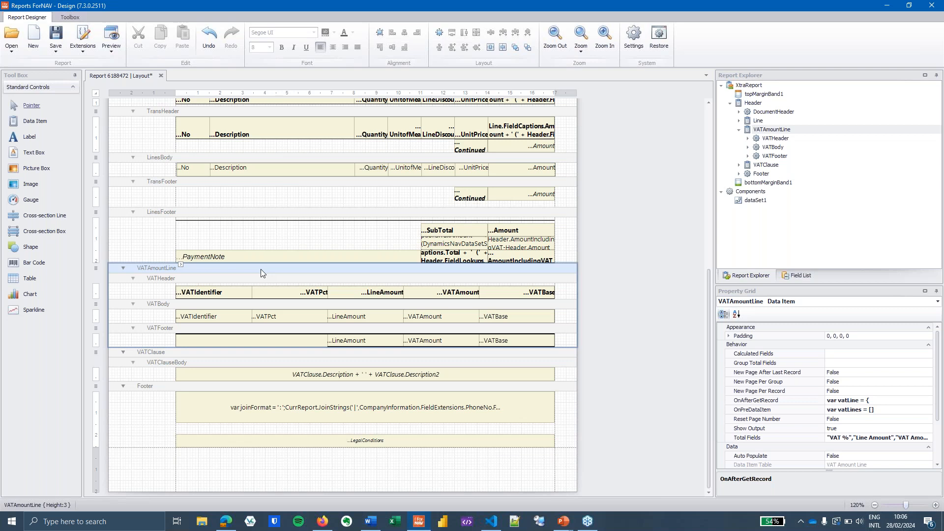
mouse_move(233, 307)
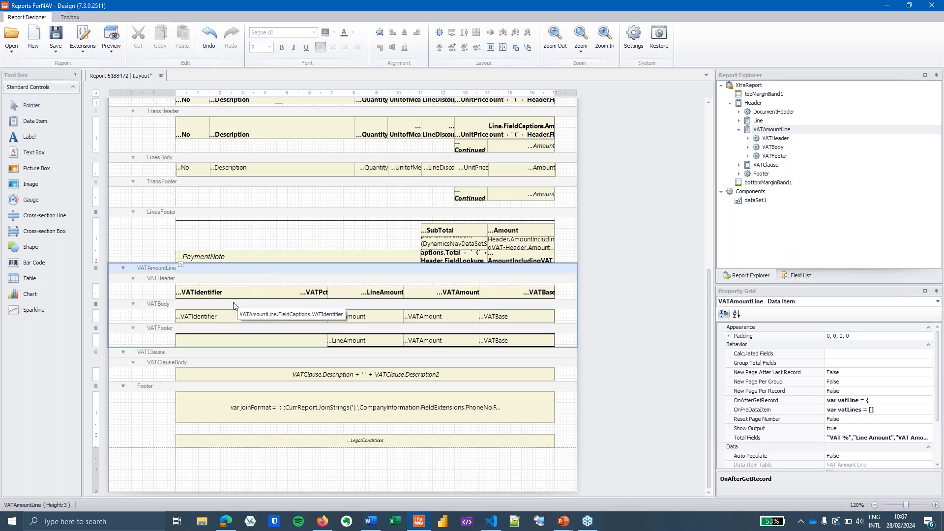
mouse_move(232, 305)
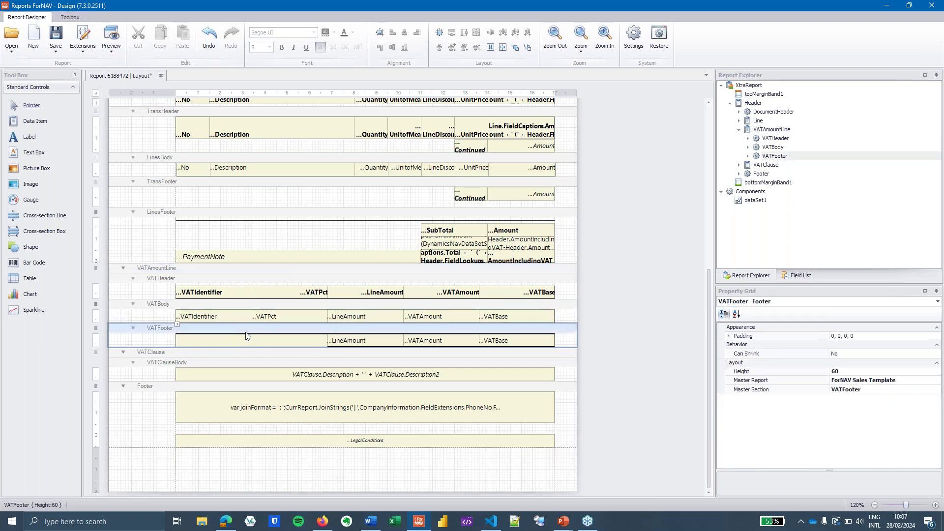
mouse_move(252, 331)
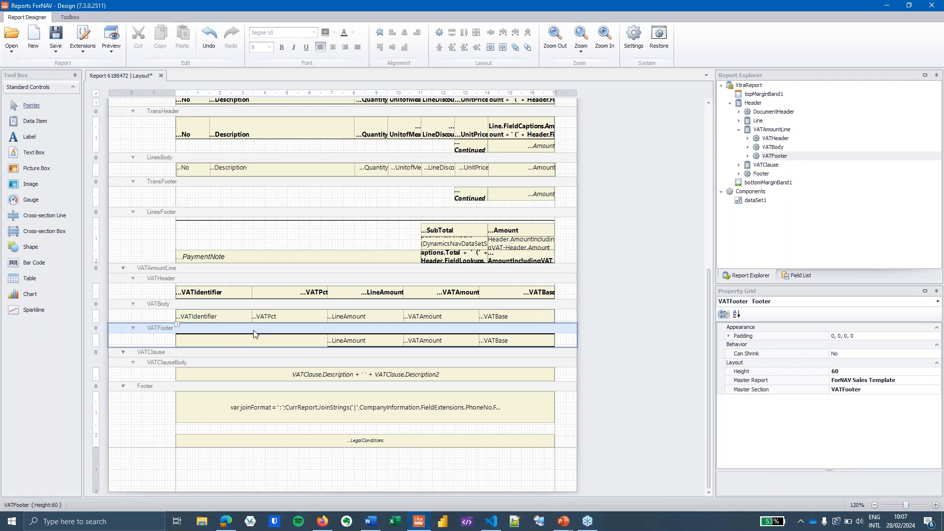
left_click(247, 340)
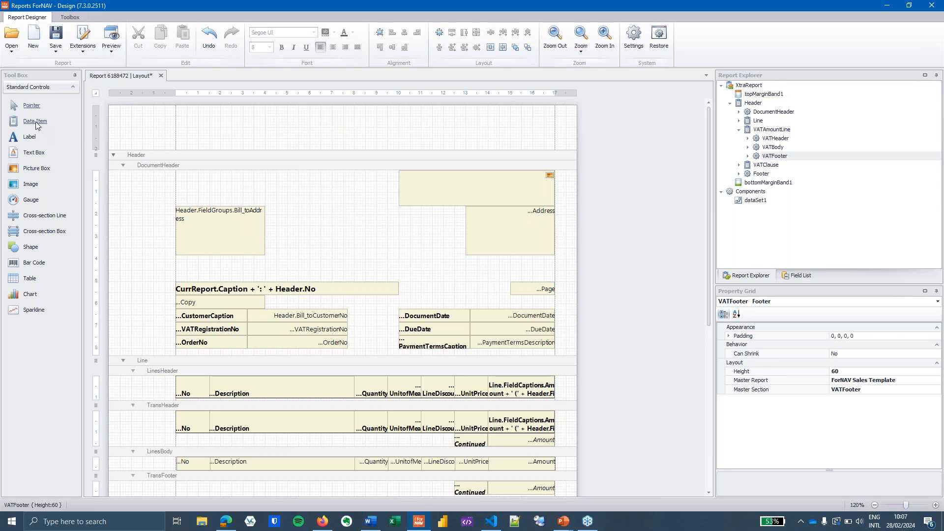
Add an Integer data item and move it below VATAmountLine.
left_click(34, 120)
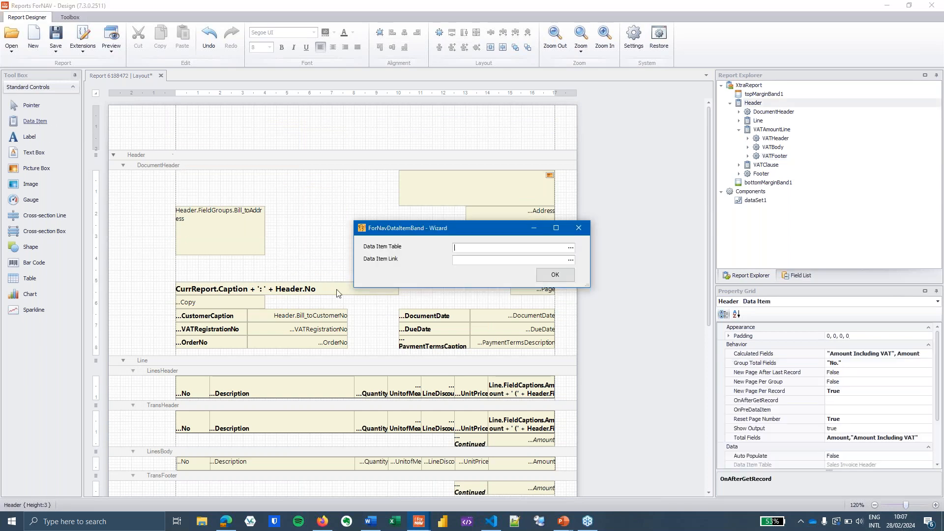
type("Integer")
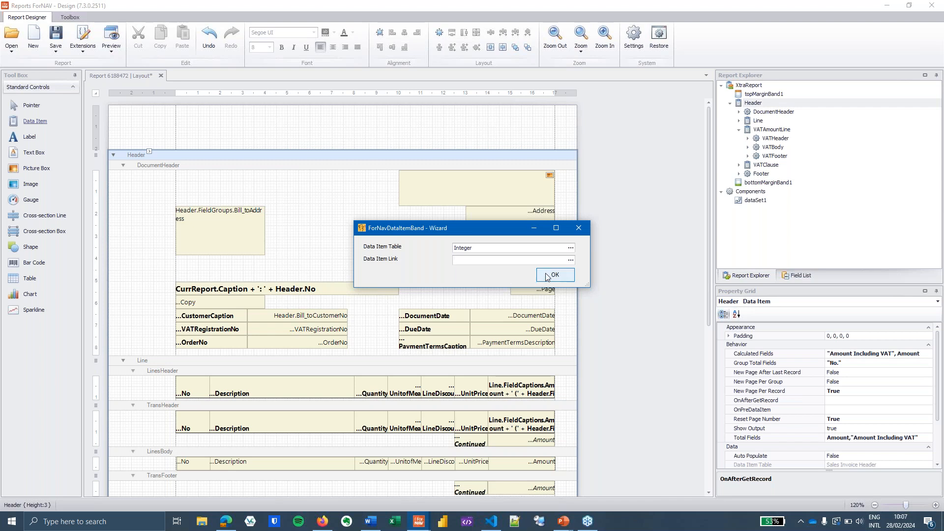
left_click(555, 275)
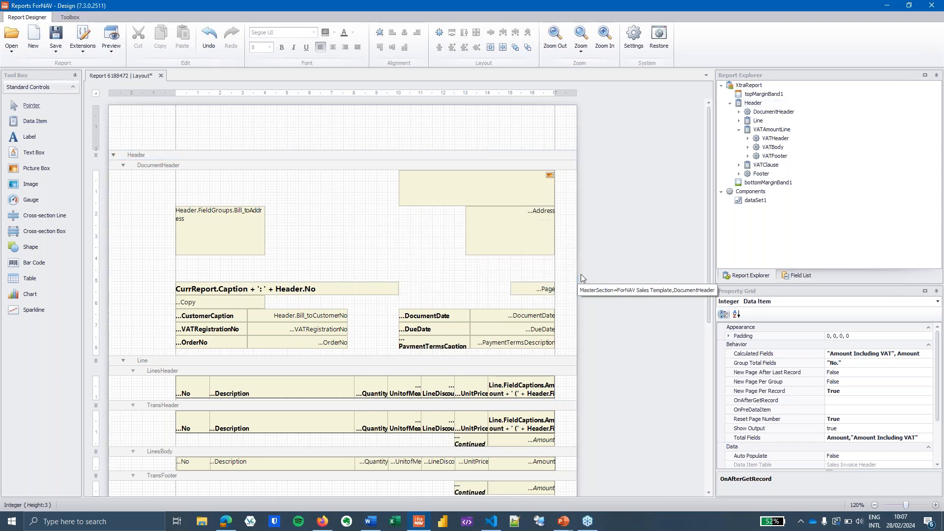
right_click(145, 376)
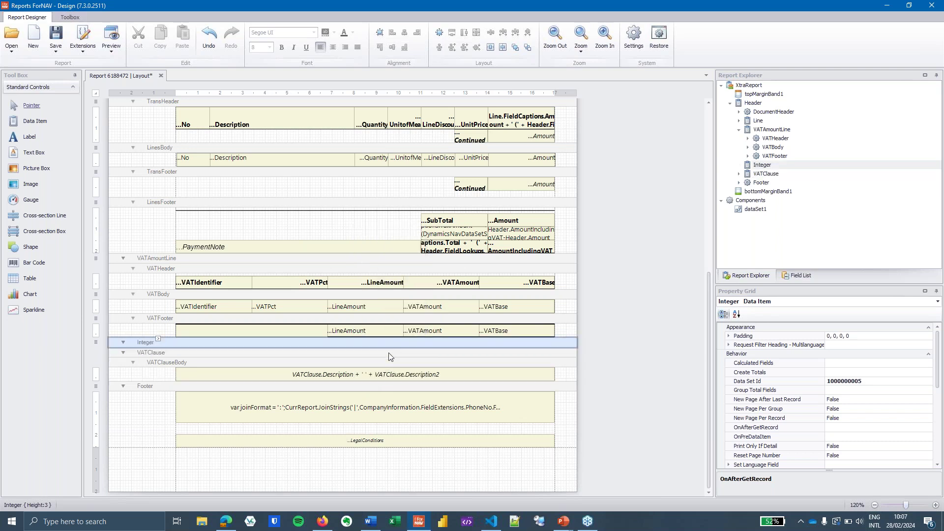
mouse_move(846, 396)
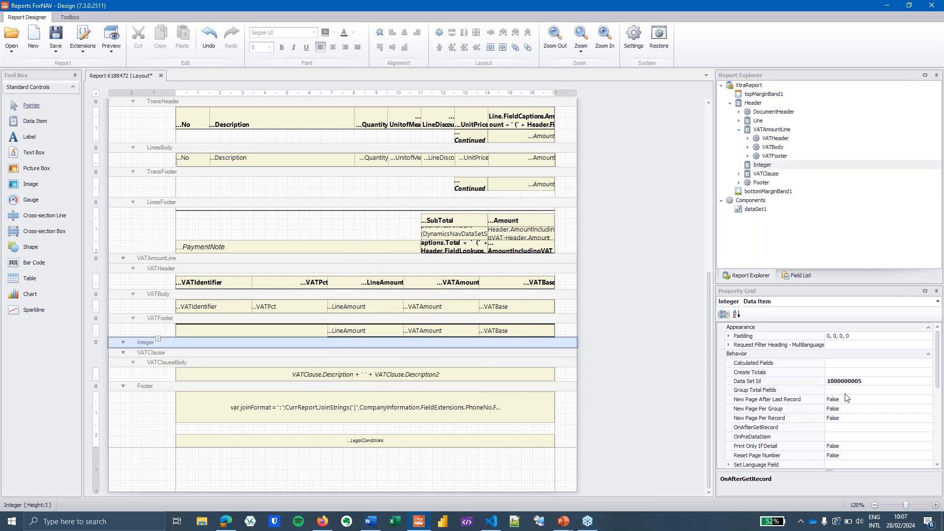
scroll("down", 3)
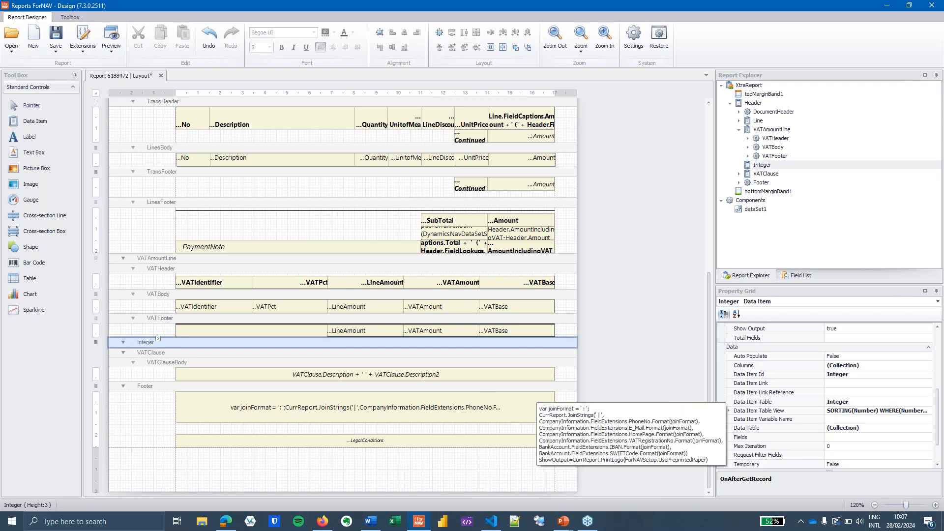
Set the Integer data item's Max Iteration to 1 and variable name to Dummy.
left_click(874, 445)
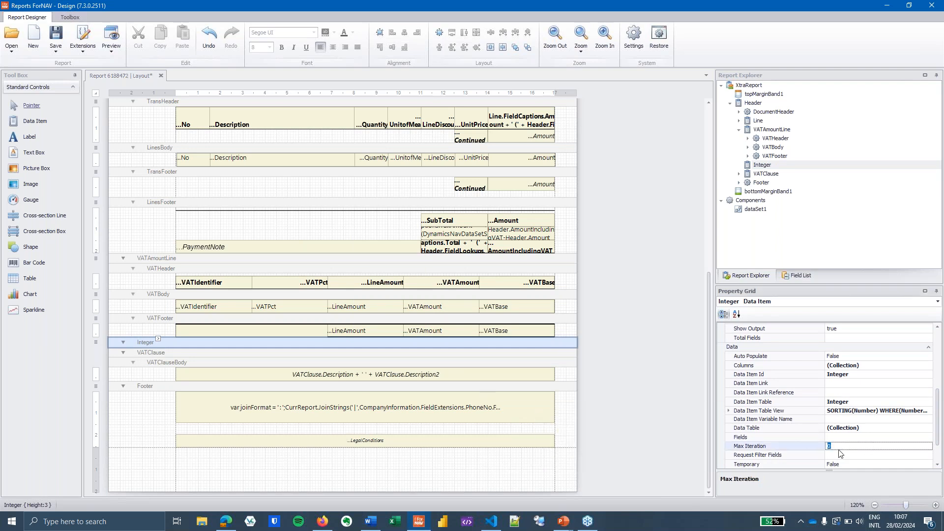
type("1")
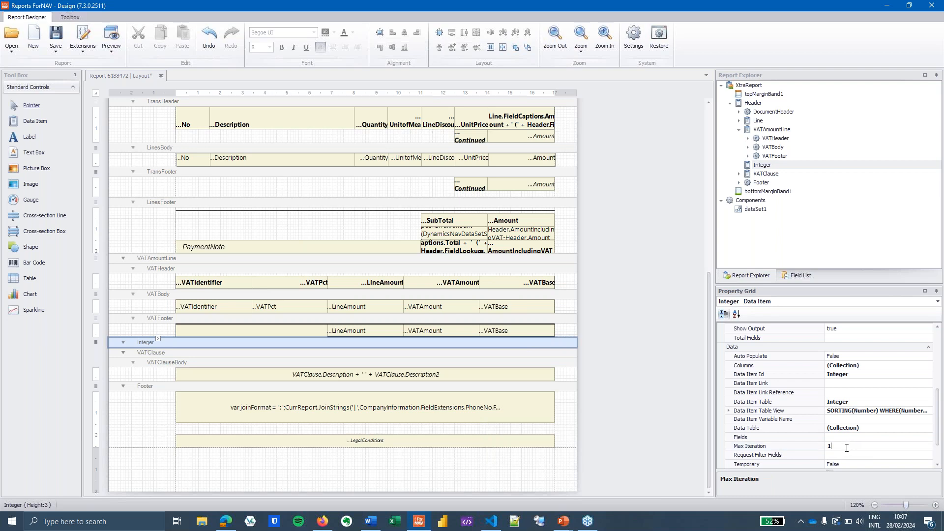
left_click(877, 418)
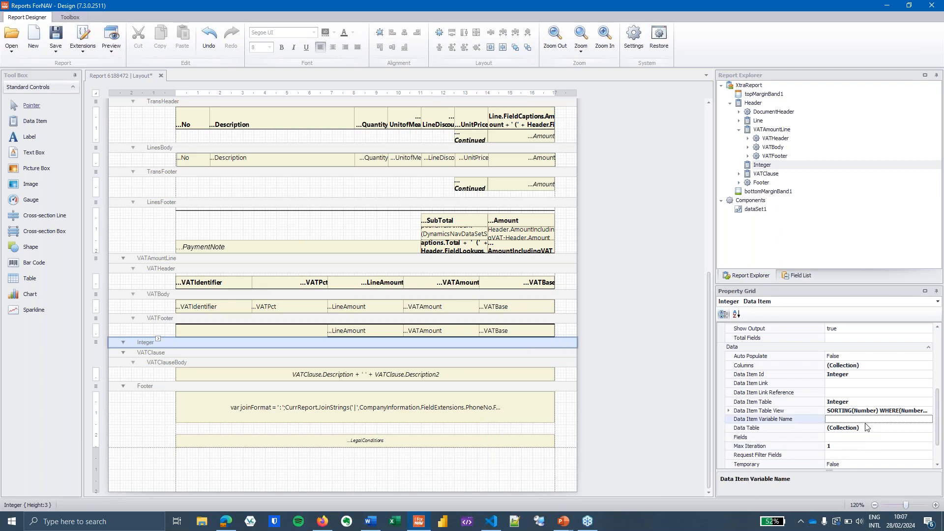
type("D")
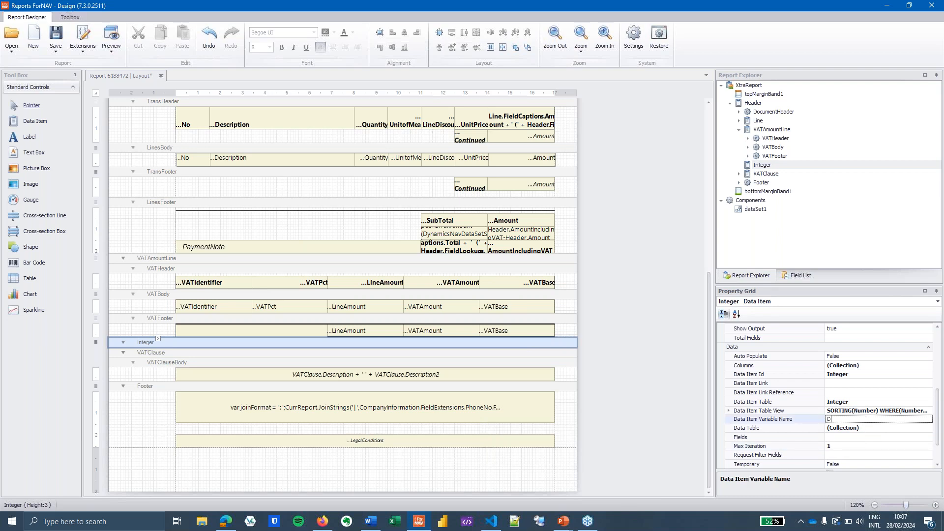
type("Dummy")
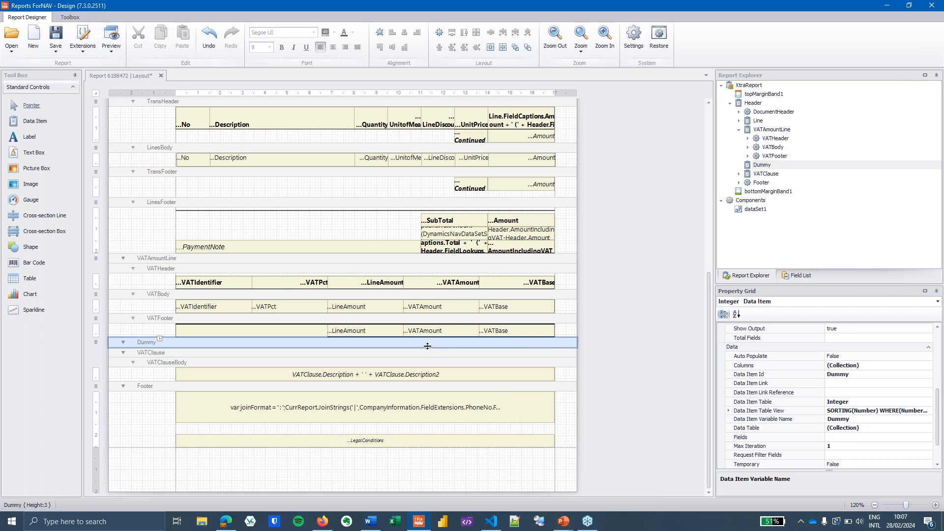
Insert a body section under the Dummy data item.
right_click(427, 346)
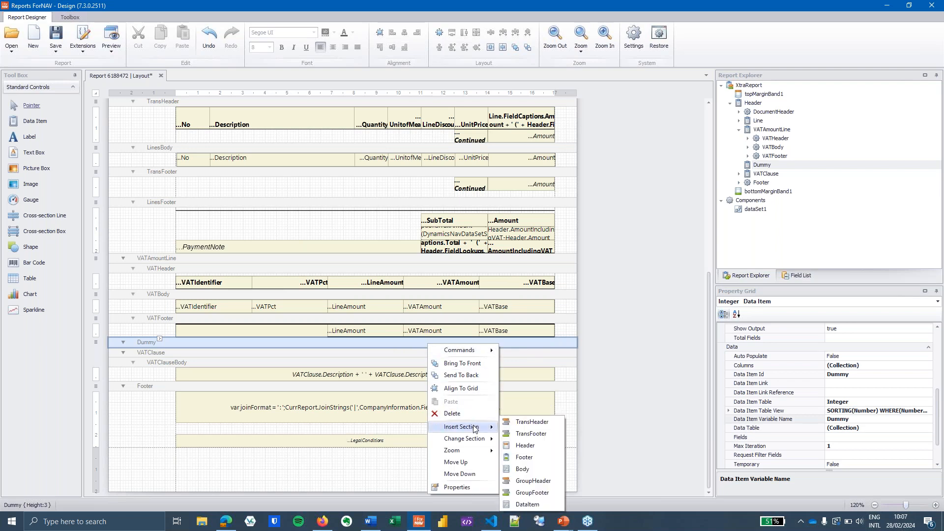
left_click(521, 468)
type("CombinedVATBody")
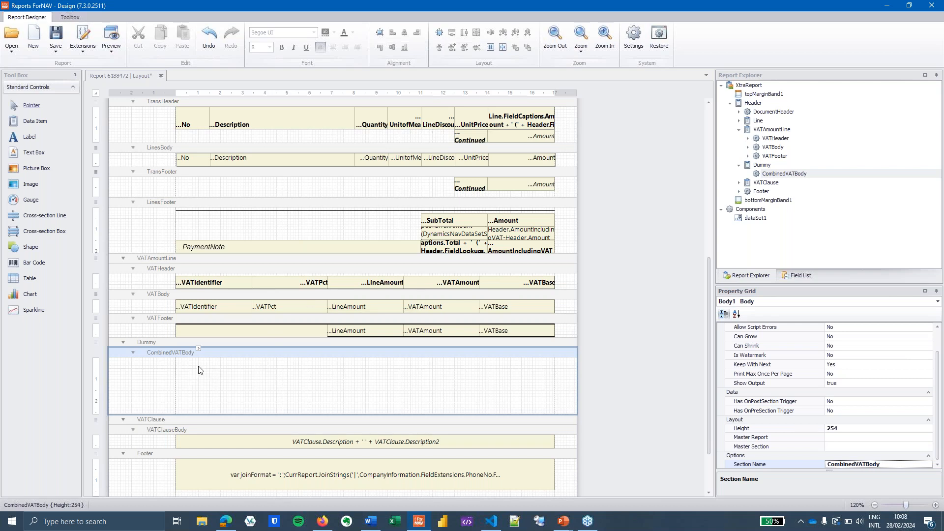
mouse_move(192, 359)
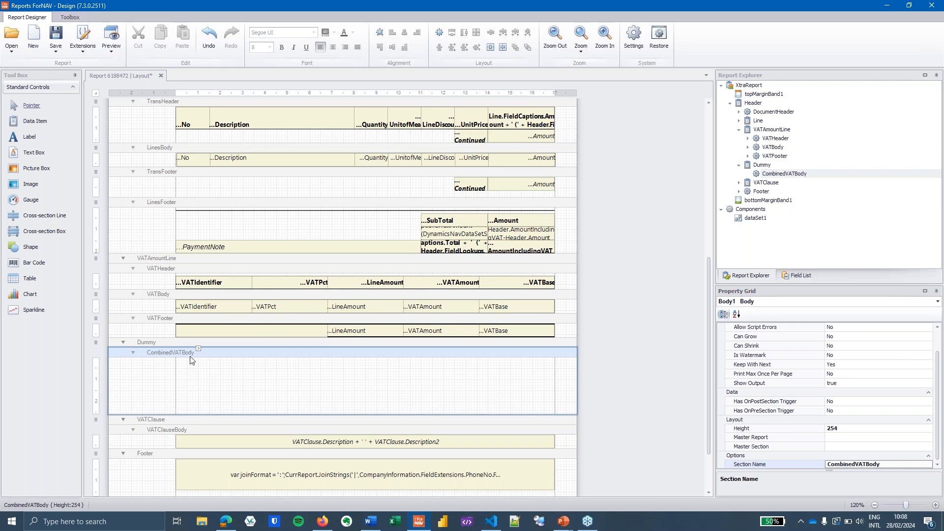
mouse_move(163, 281)
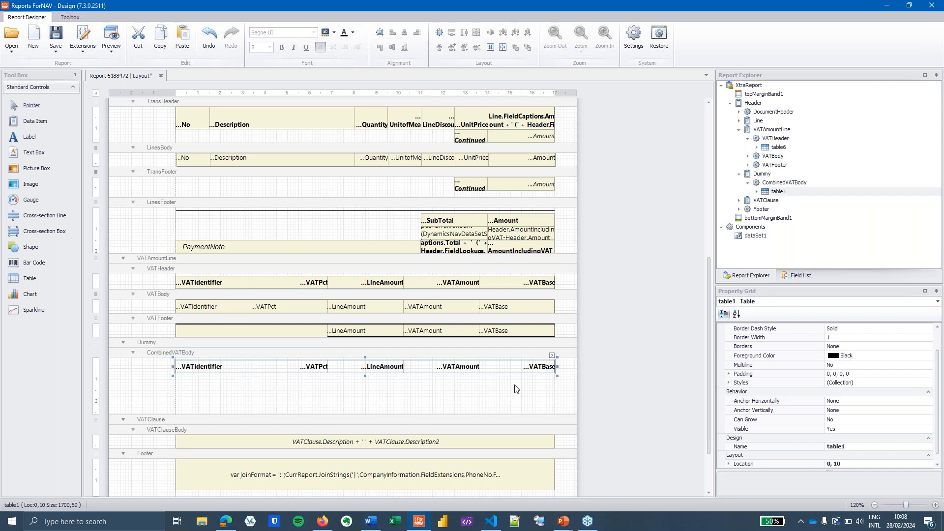
Add a row below the VAT headings and select the CombinedVATBody section.
right_click(535, 366)
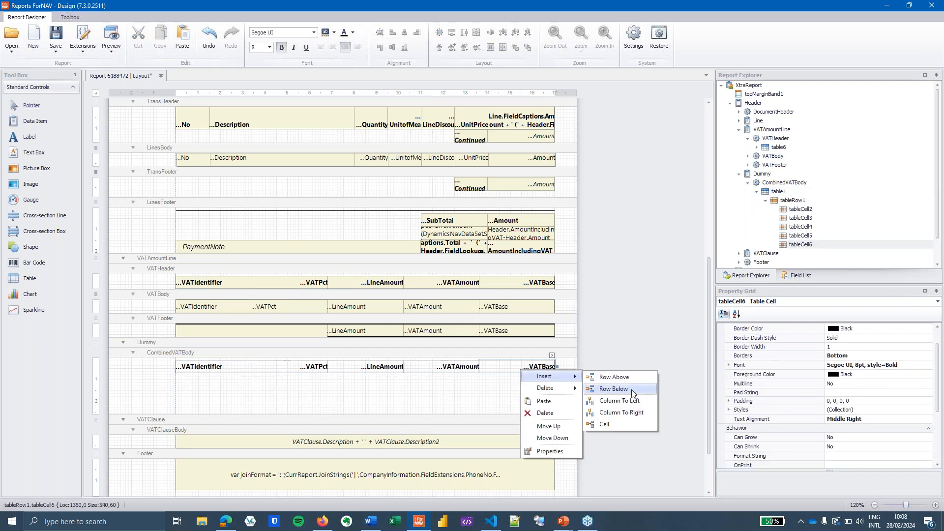
left_click(613, 388)
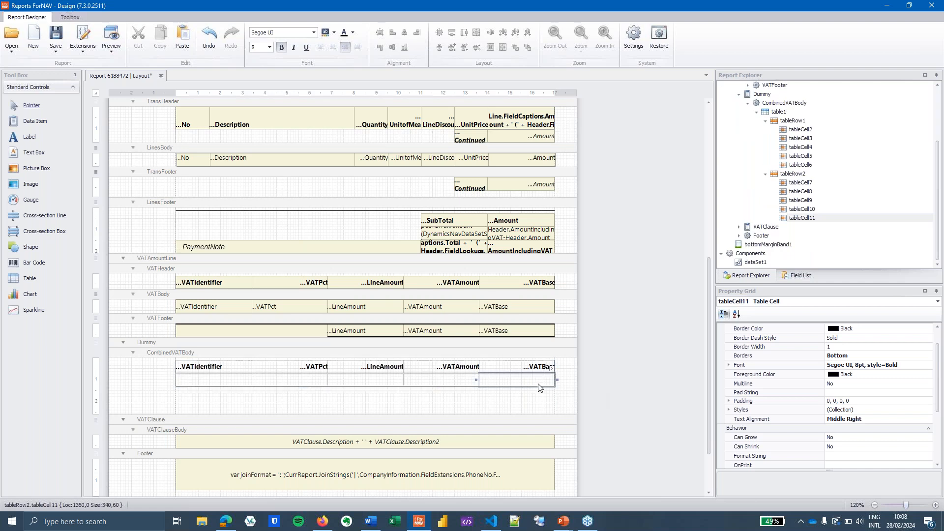
mouse_move(648, 407)
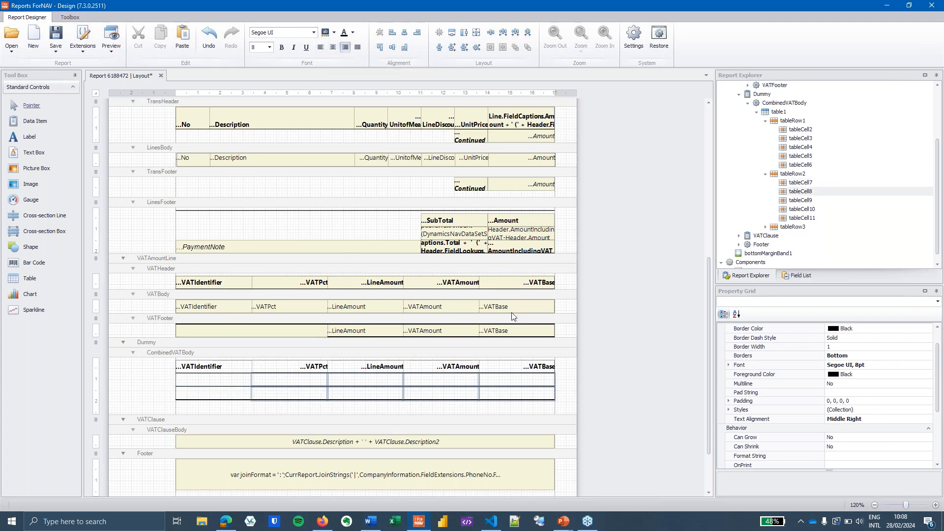
left_click(170, 353)
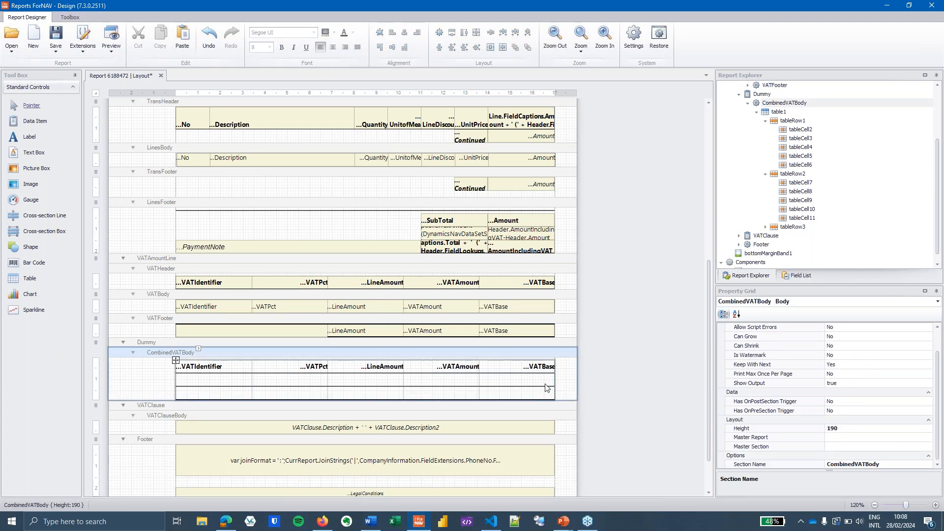
mouse_move(424, 382)
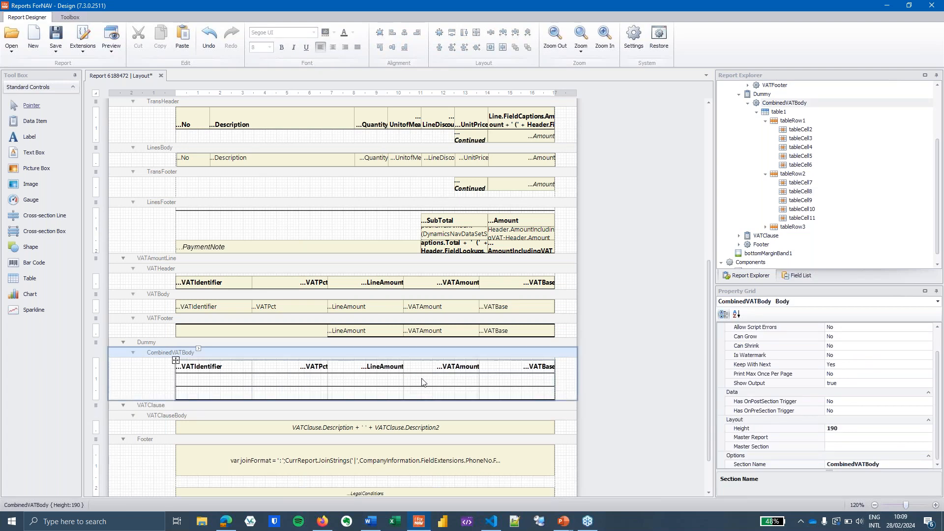
mouse_move(407, 370)
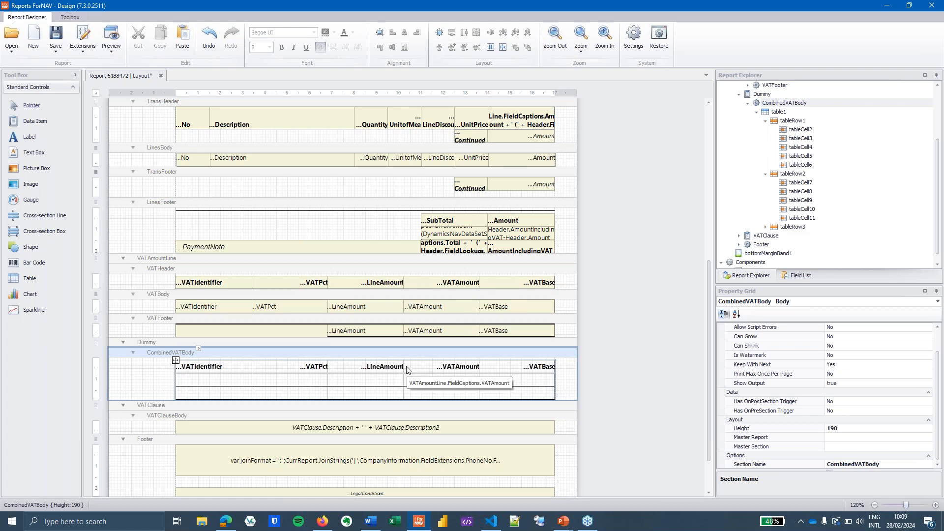
mouse_move(251, 382)
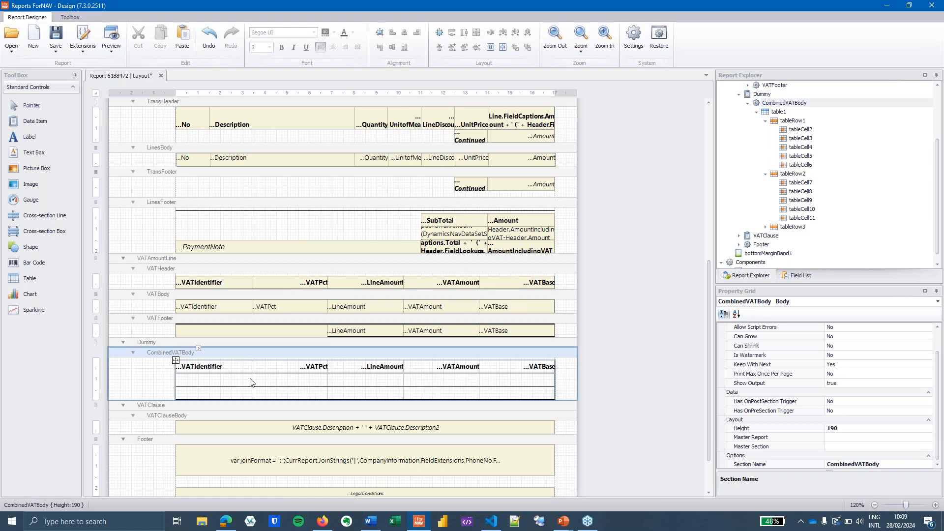
mouse_move(216, 380)
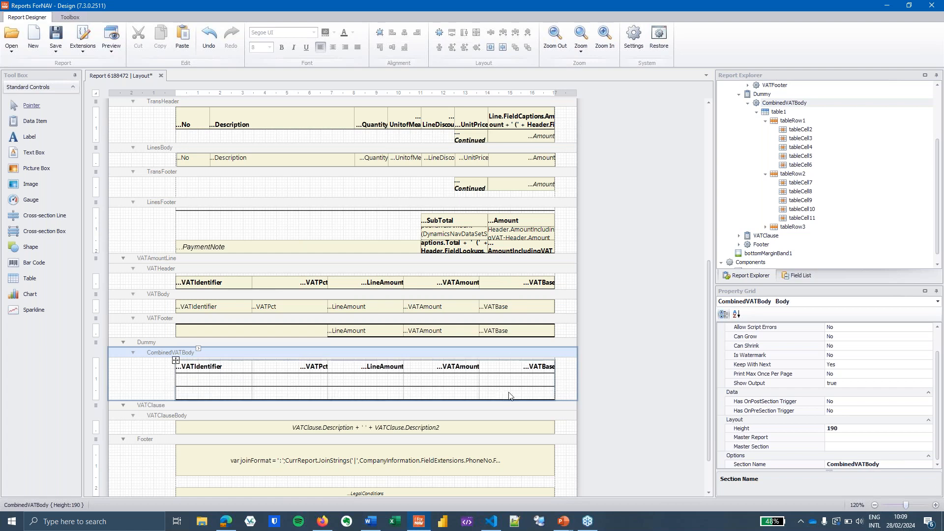
mouse_move(524, 381)
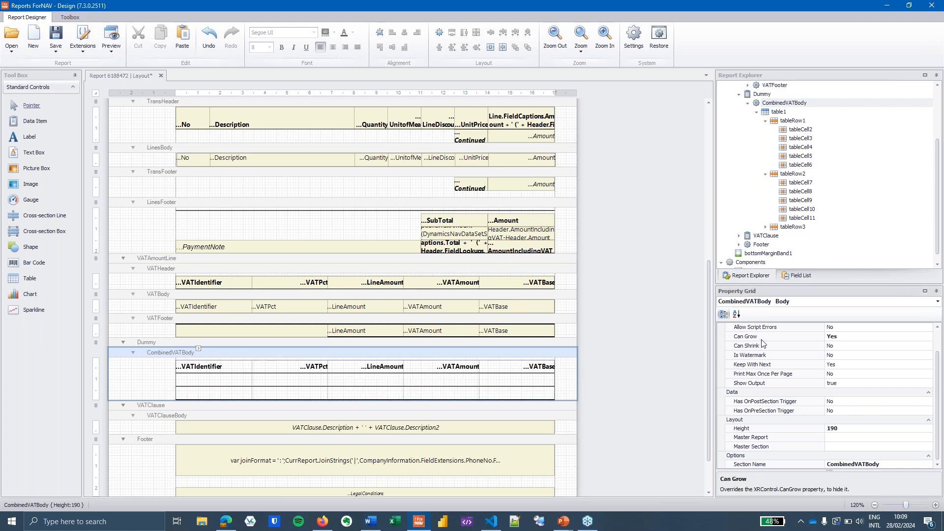
Let tableRow2 grow, then select the CombinedVATBody band.
left_click(213, 378)
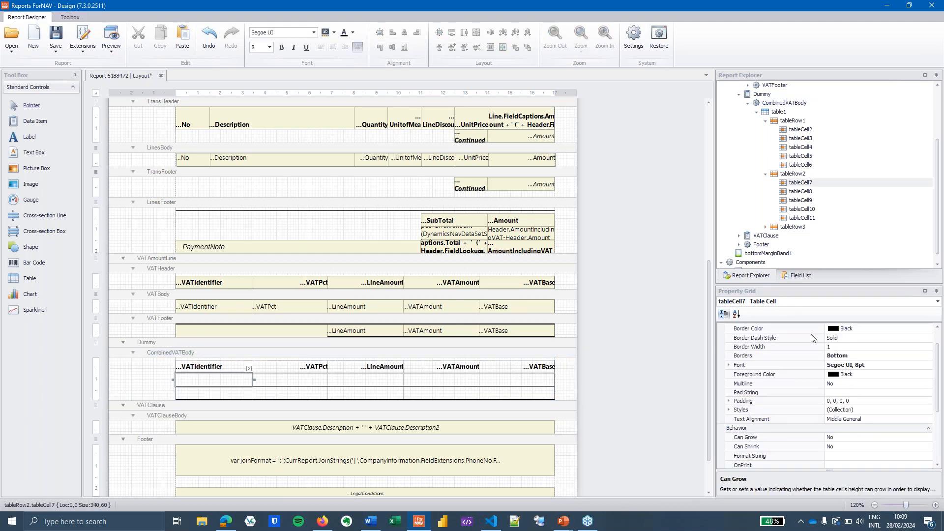
left_click(793, 174)
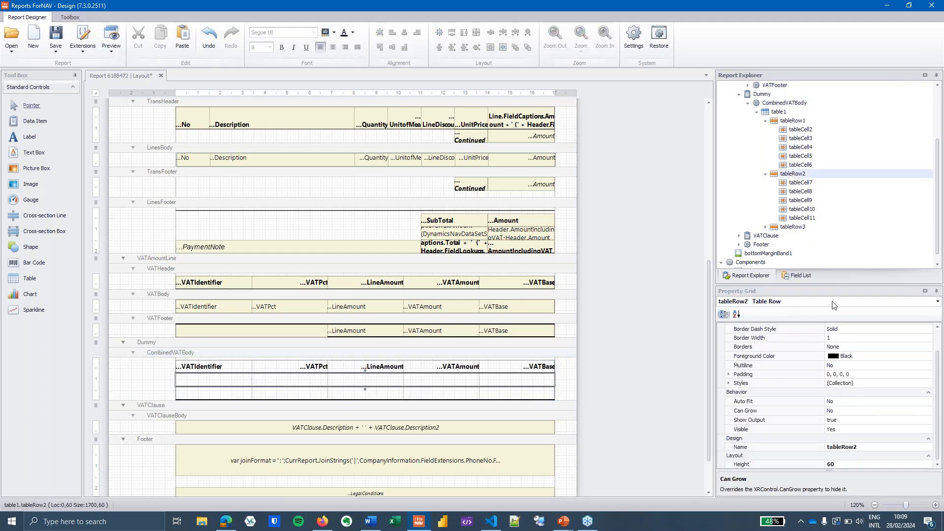
mouse_move(809, 415)
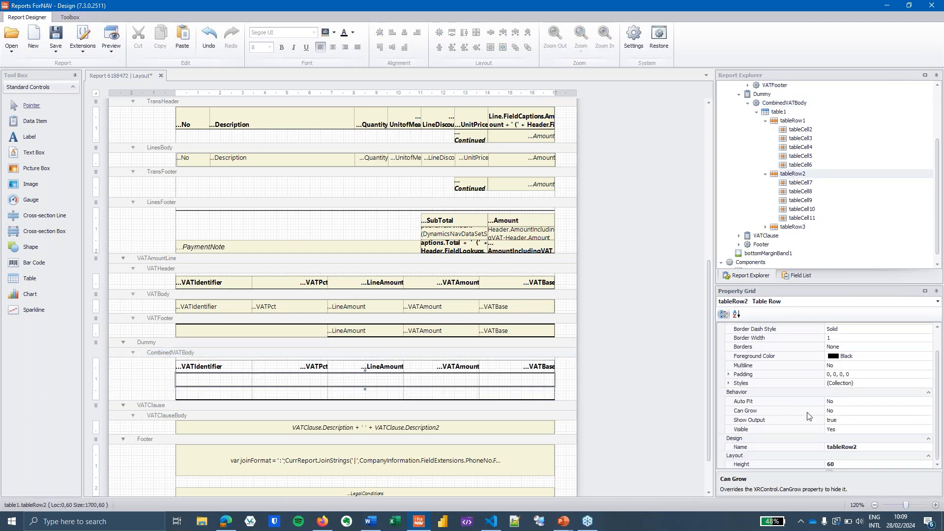
left_click(878, 410)
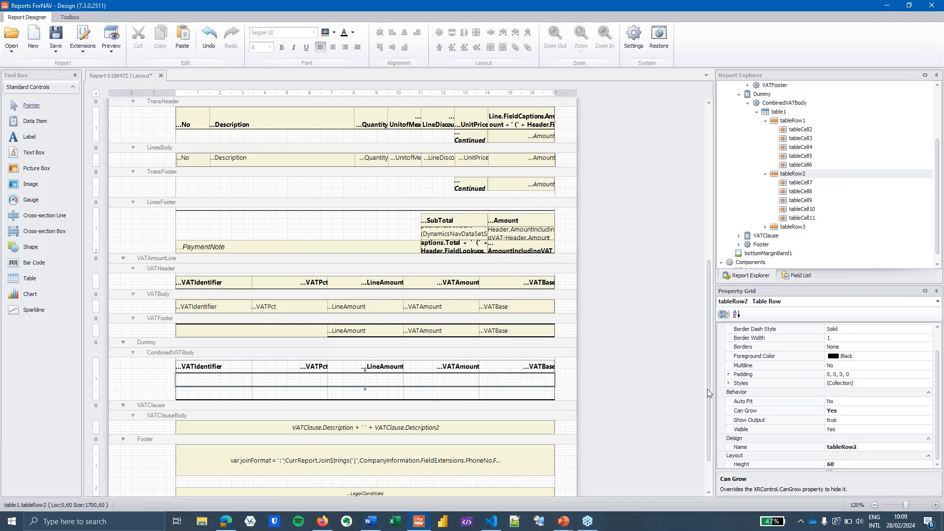
left_click(171, 353)
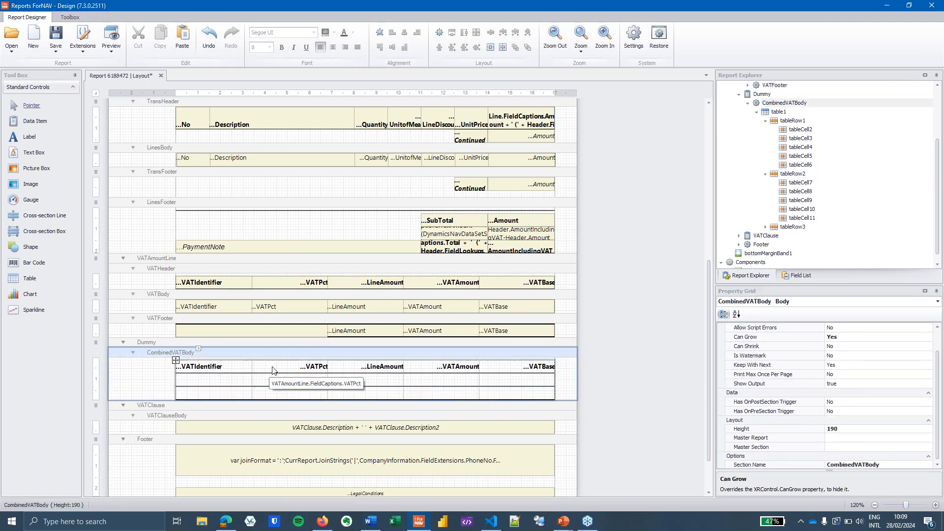
mouse_move(666, 401)
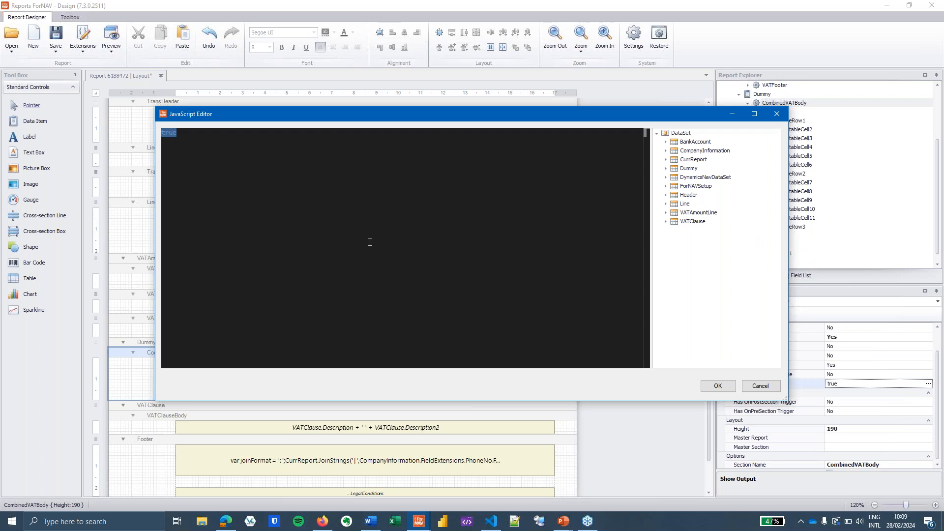
Set CombinedVATBody's Show Output expression to vatLines.length > 0.
type("vatLines.Len")
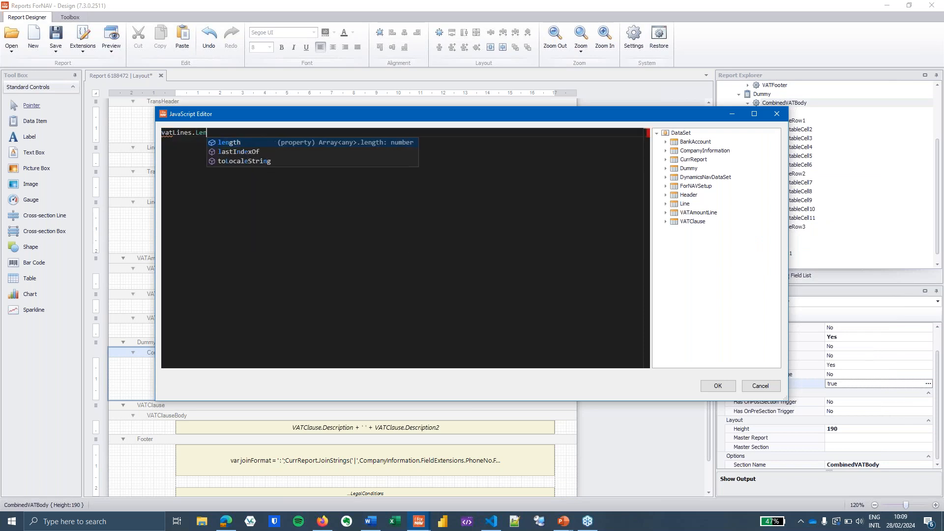
key("Tab")
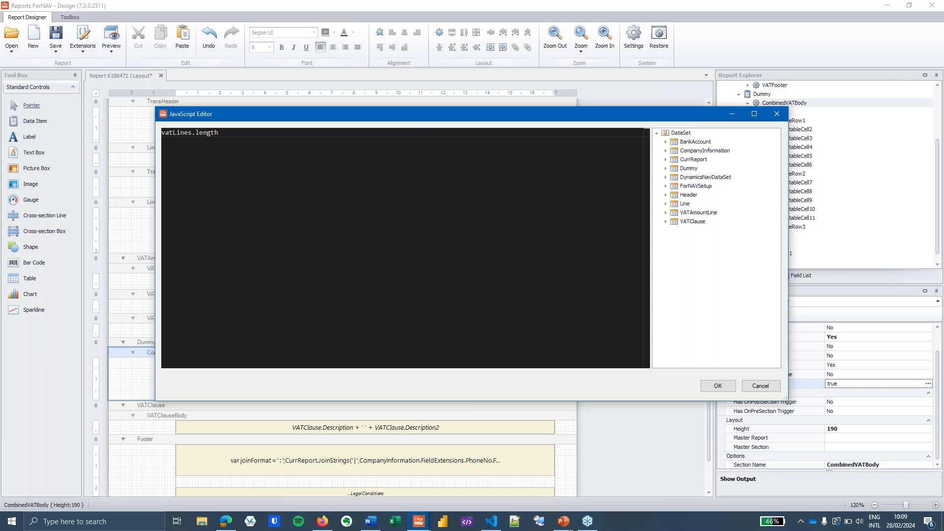
type("> 0")
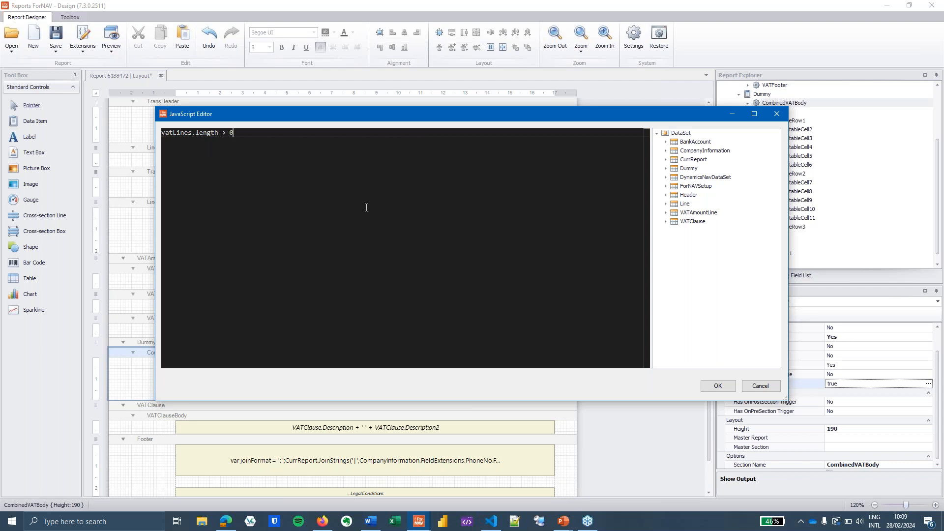
mouse_move(363, 203)
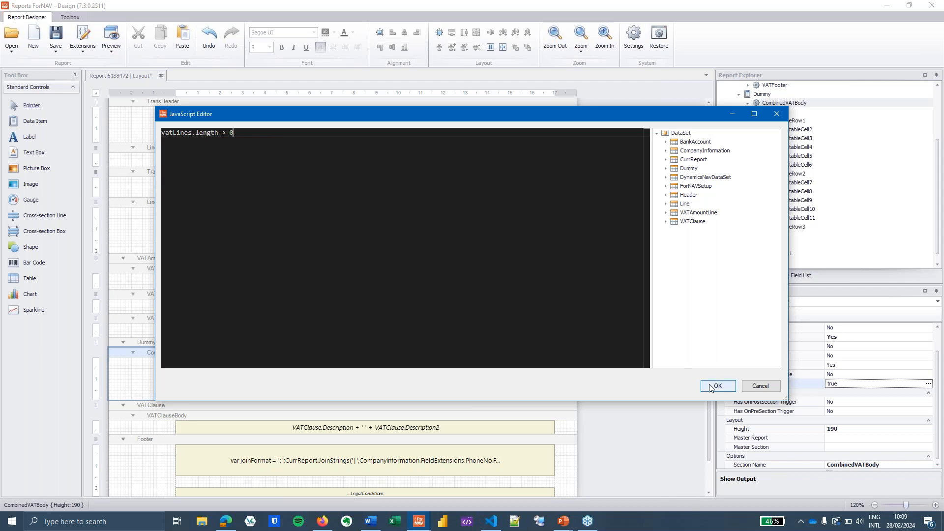
left_click(717, 386)
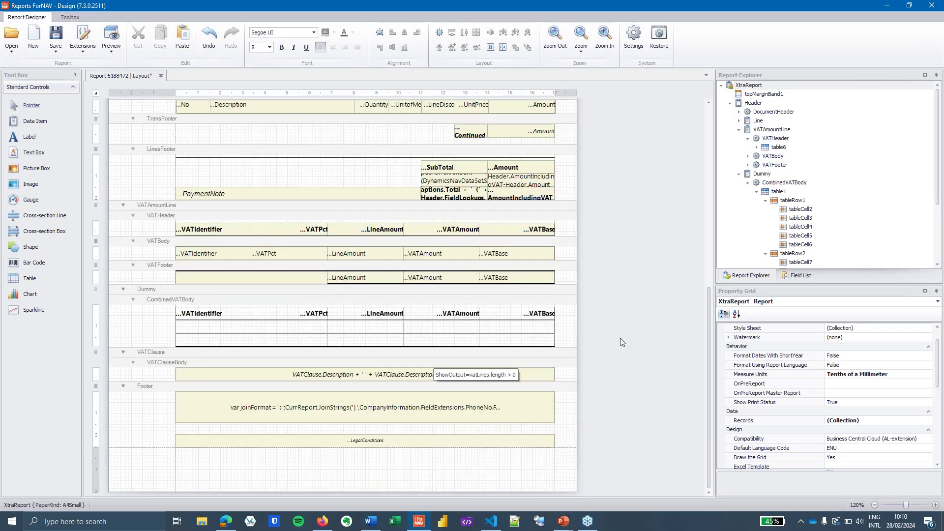
Set tableCell7 to vatLines.map(vatLine => vatLine.vatIdentifier).join('\n').
left_click(211, 327)
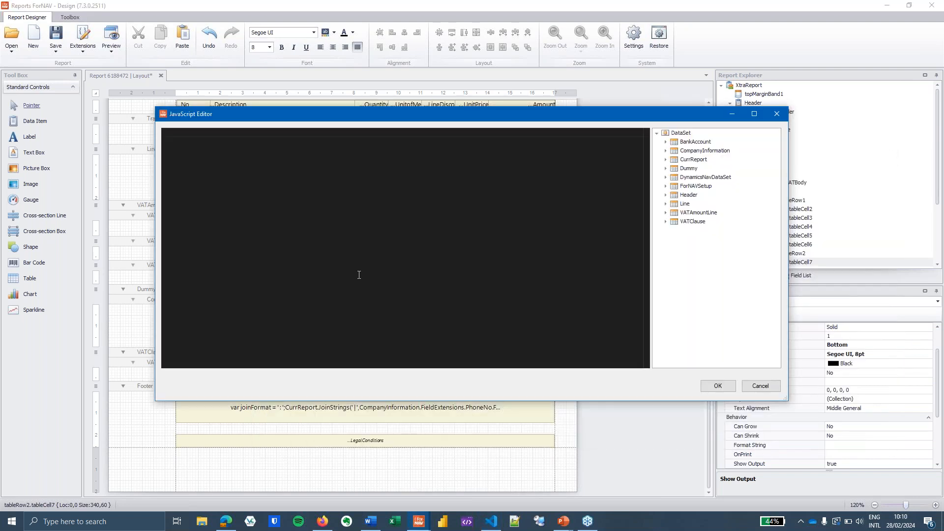
type("vatLines.map(vatLine => vatLine.vatIdentifier).join('\\n')")
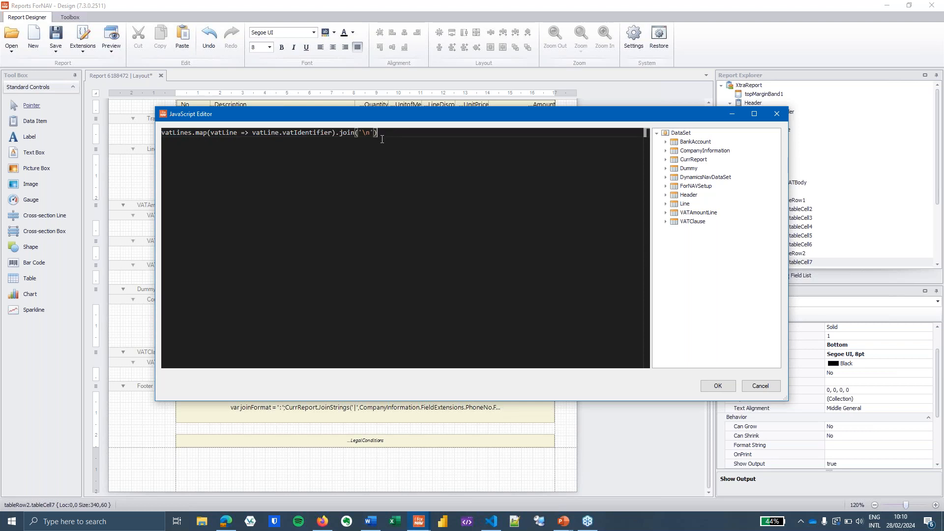
mouse_move(417, 145)
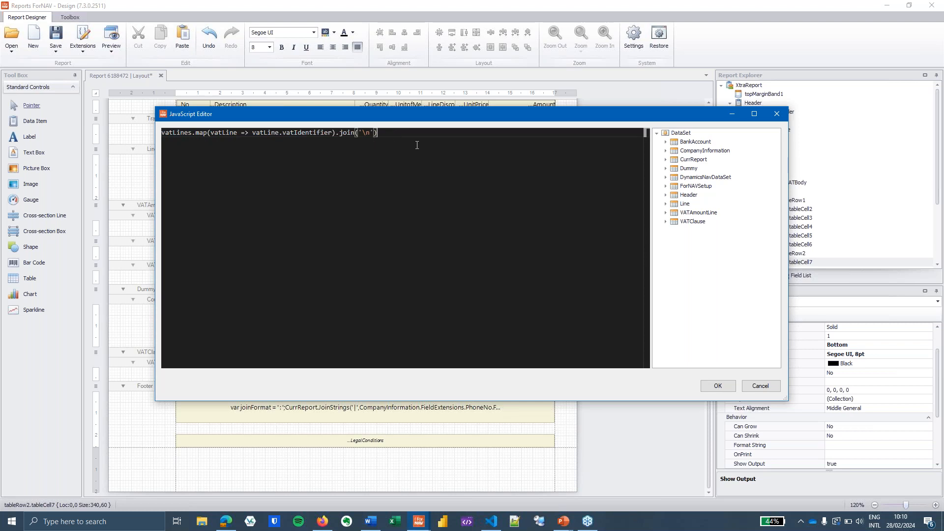
double_click(178, 132)
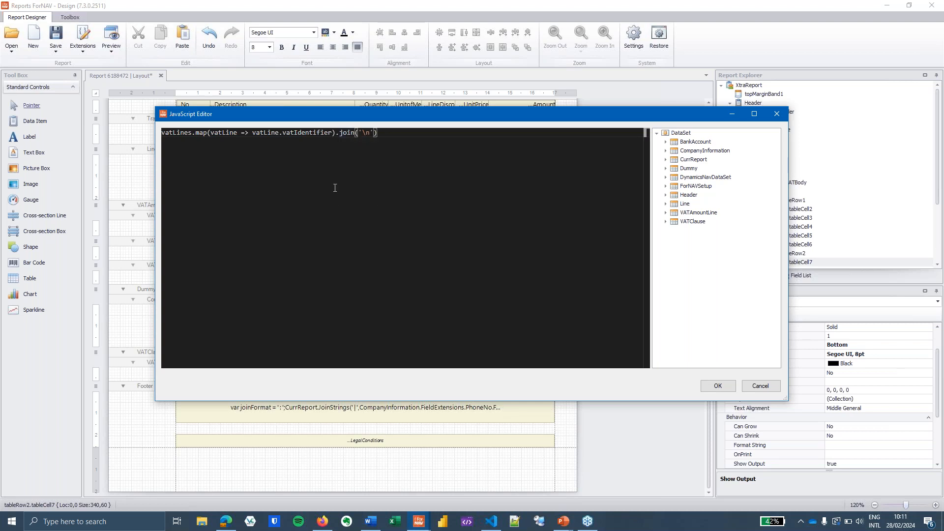
mouse_move(361, 182)
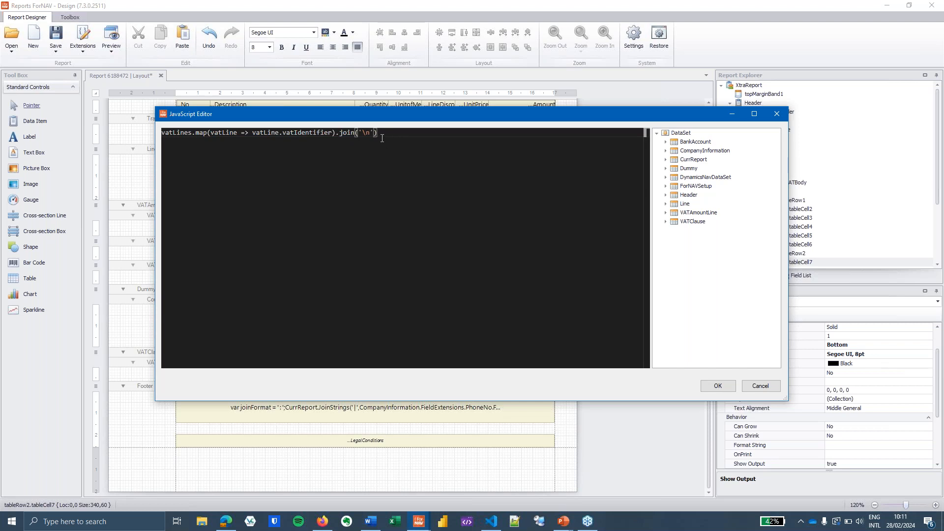
mouse_move(364, 158)
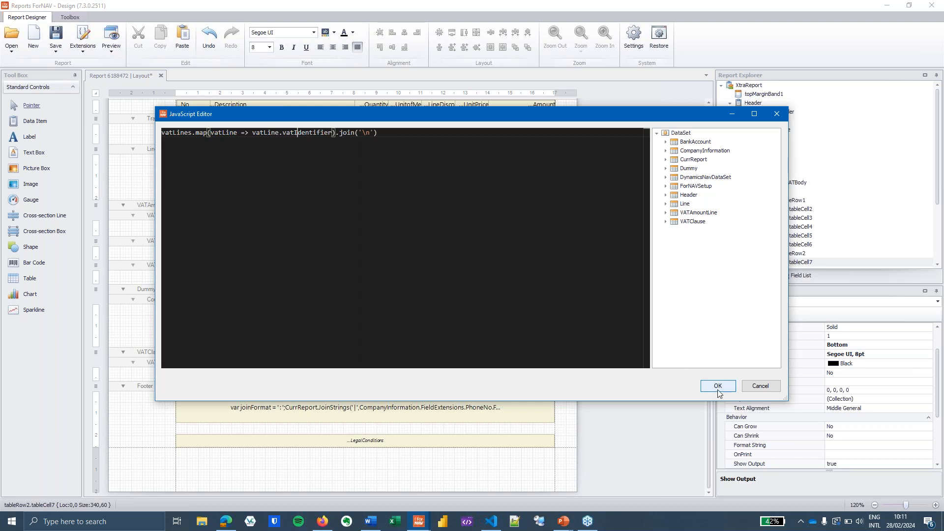
left_click(717, 386)
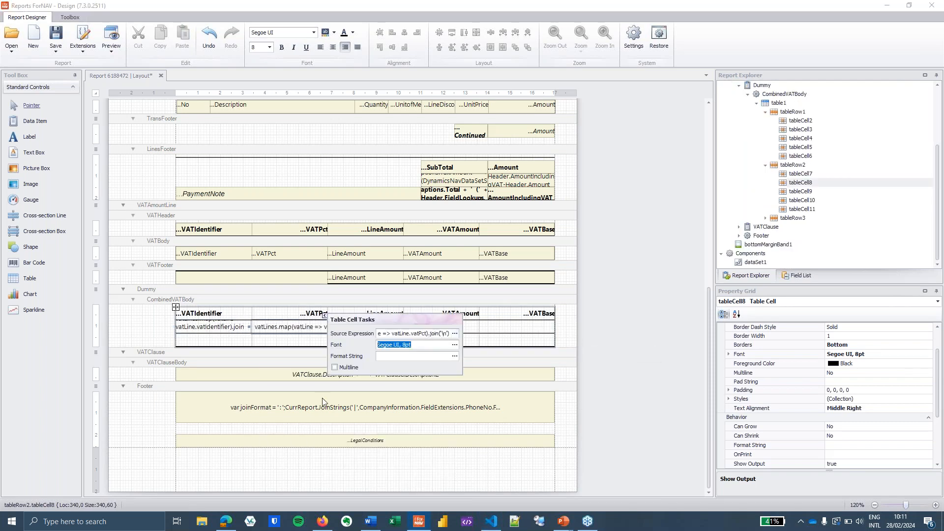
Give the line amount cell vatLines.map(... DotNetFormat(lineAmount, '#,0.00')).join('\n').
left_click(324, 400)
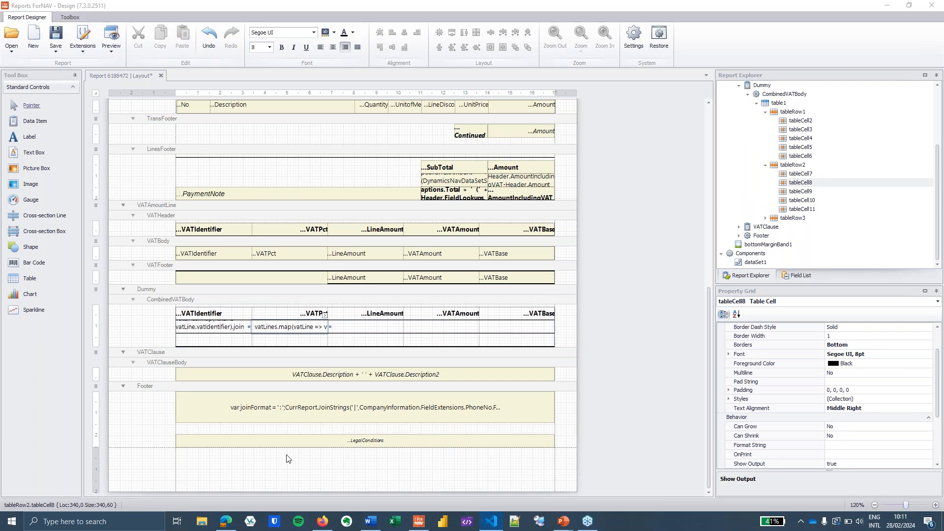
left_click(382, 328)
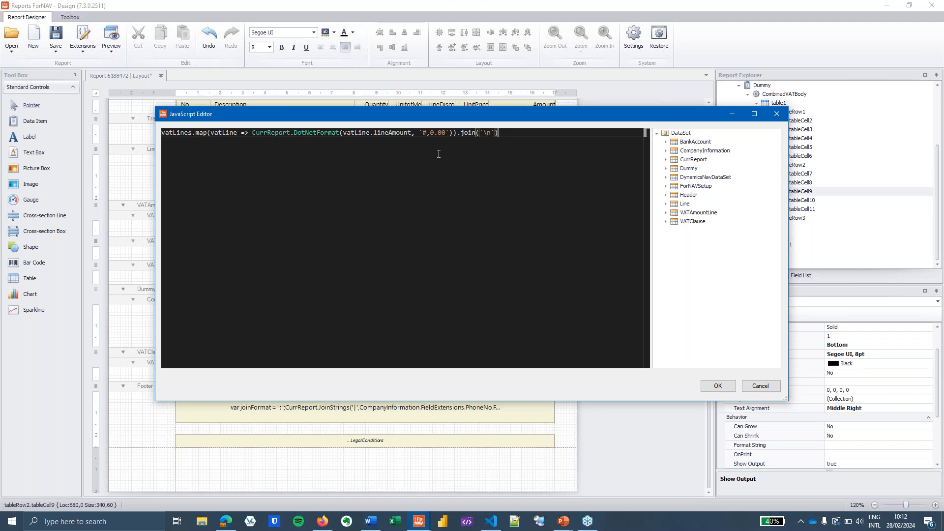
mouse_move(377, 191)
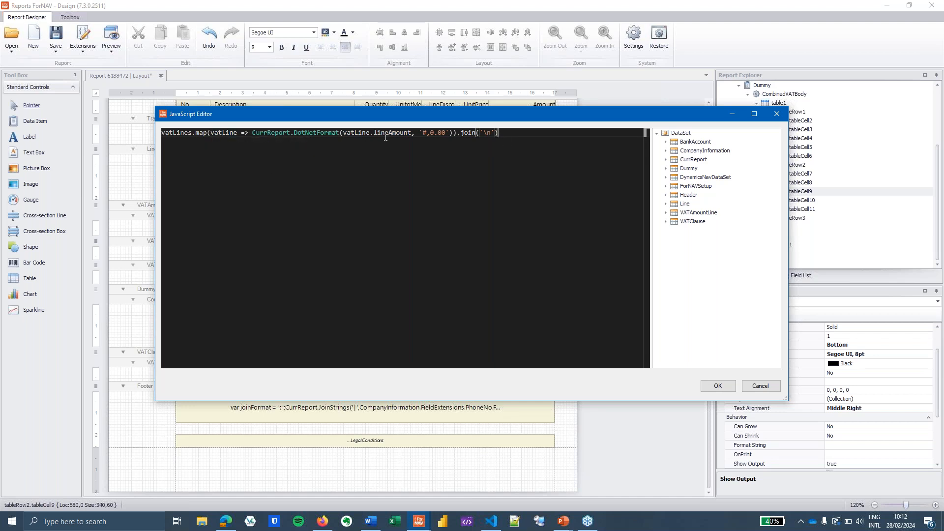
mouse_move(224, 132)
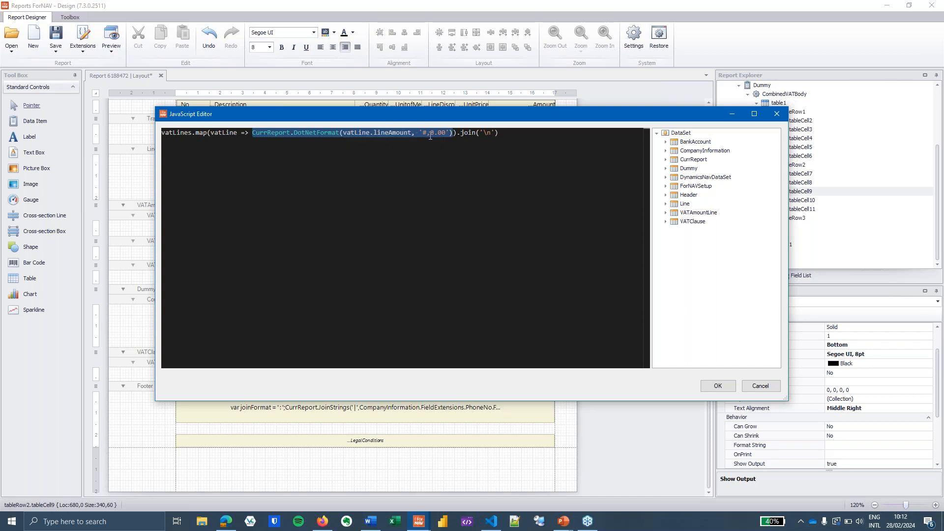
mouse_move(543, 136)
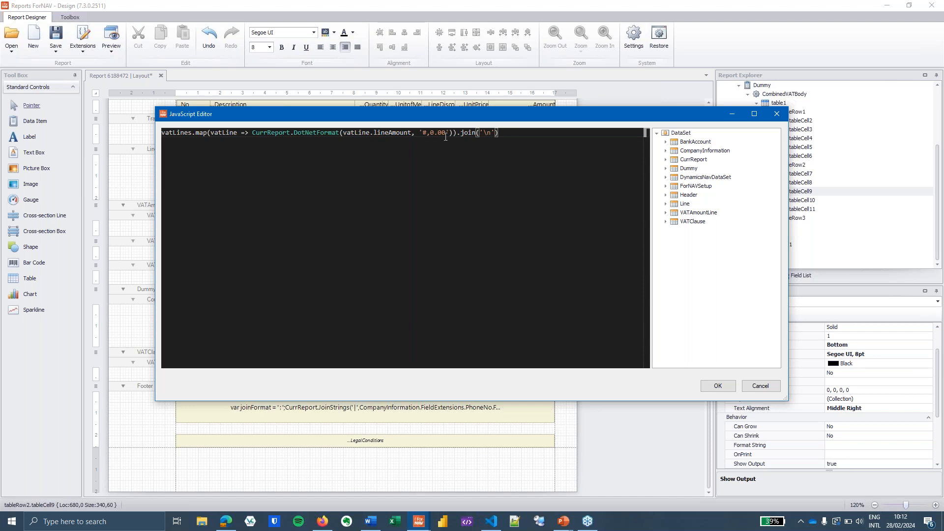
mouse_move(709, 375)
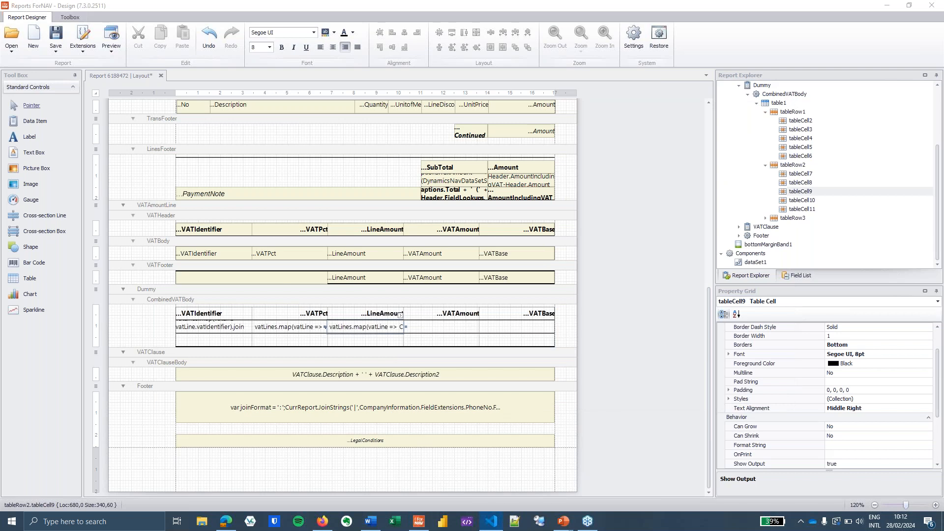
mouse_move(497, 455)
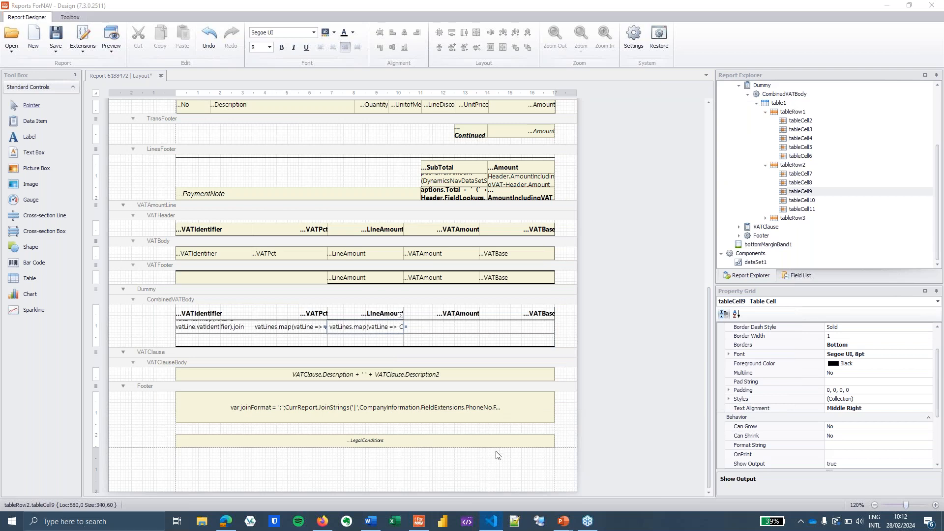
Give tableCell10 and tableCell11 the vatAmount and vatBase map/join expressions.
left_click(469, 327)
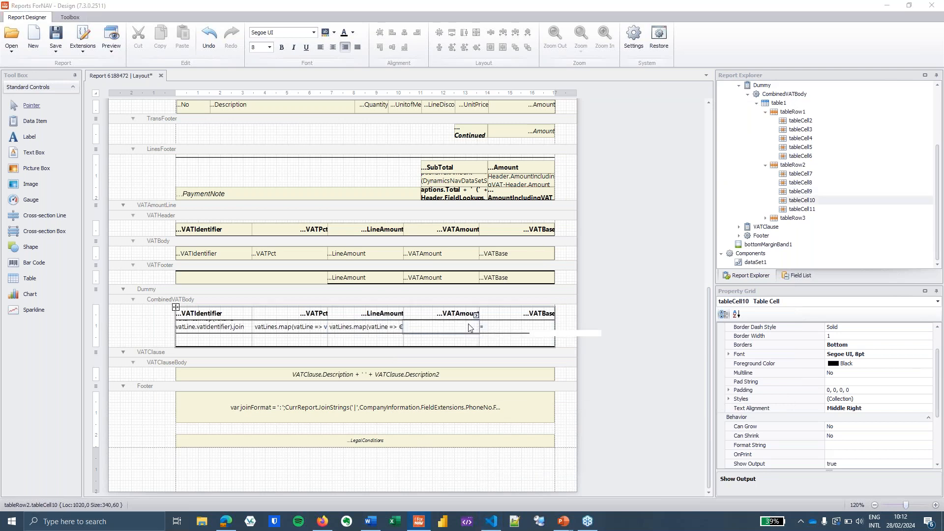
left_click(475, 314)
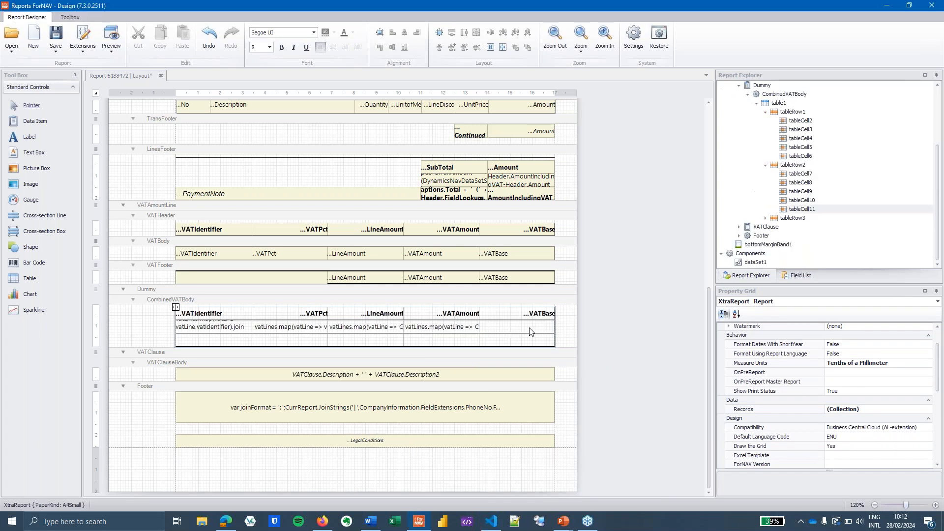
left_click(539, 326)
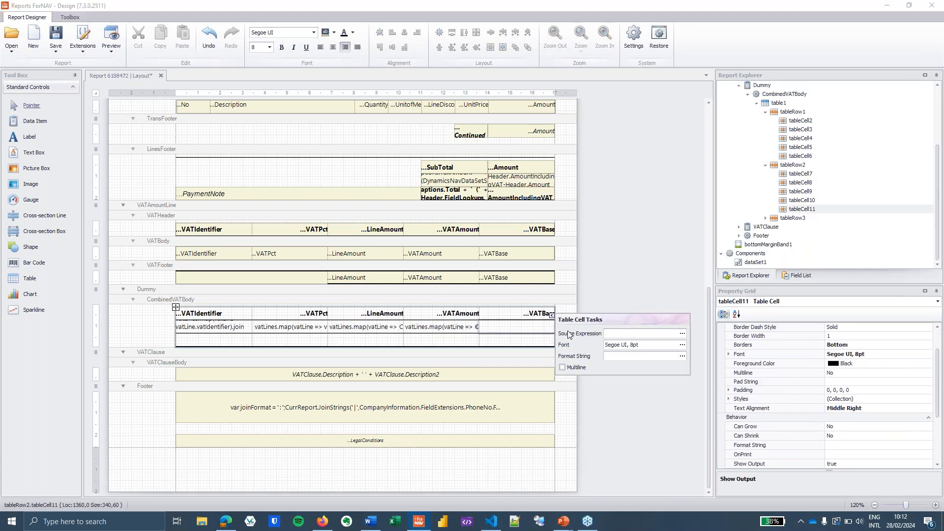
left_click(649, 275)
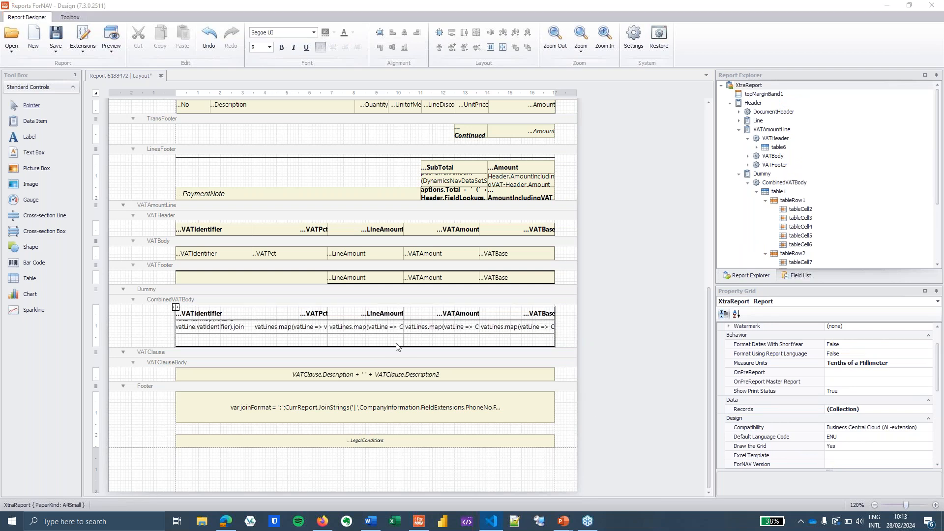
Sum vatLines' lineAmount in the total cell with map(...).reduce((total, value) => total + value, 0).
left_click(208, 327)
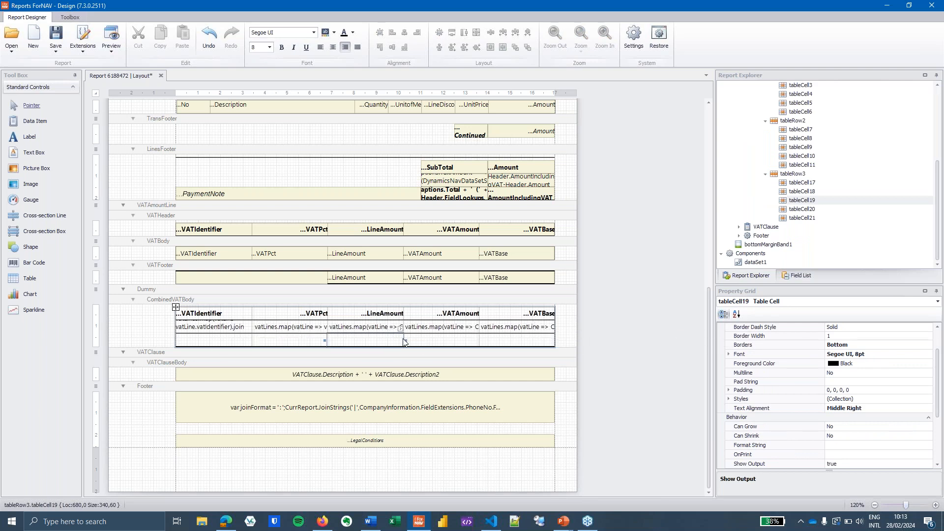
mouse_move(401, 333)
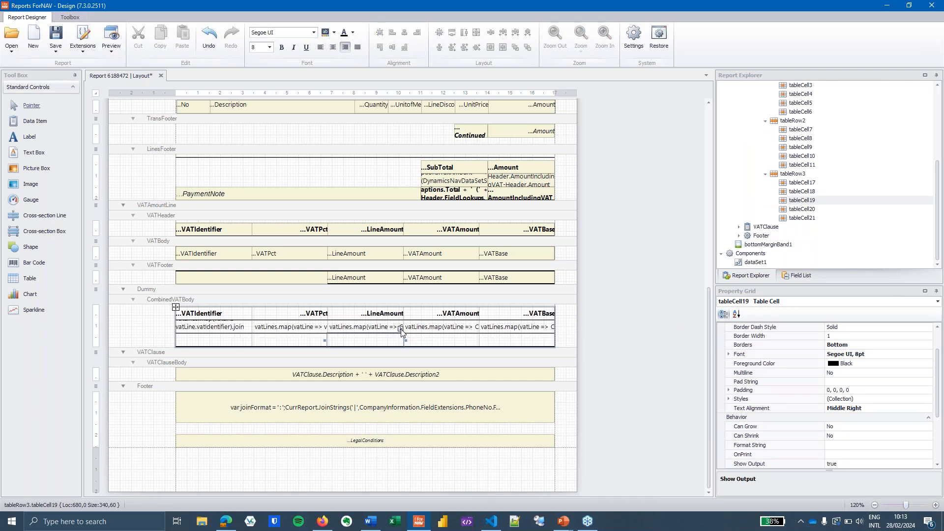
left_click(403, 331)
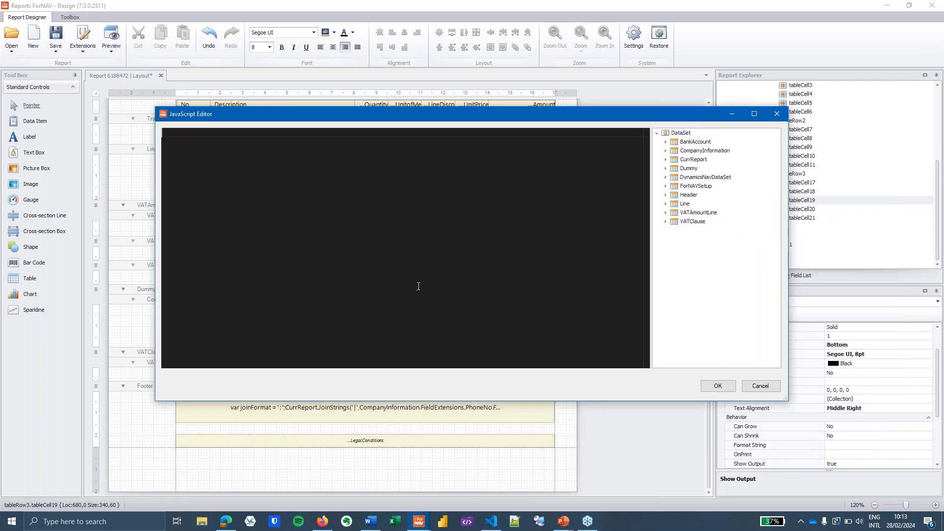
type("vatLines.map(vatLine => vatLine.lineAmount).reduce((total, value) => total + value, 0)")
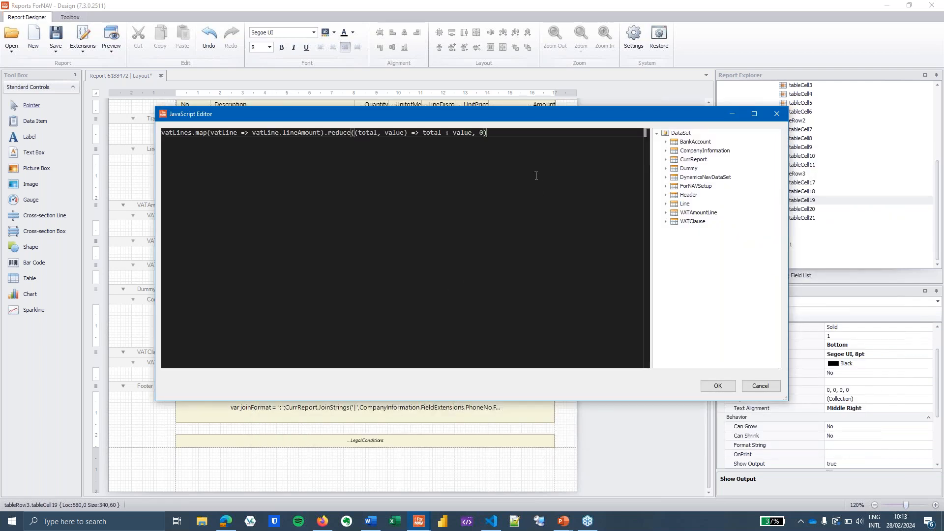
left_click(494, 133)
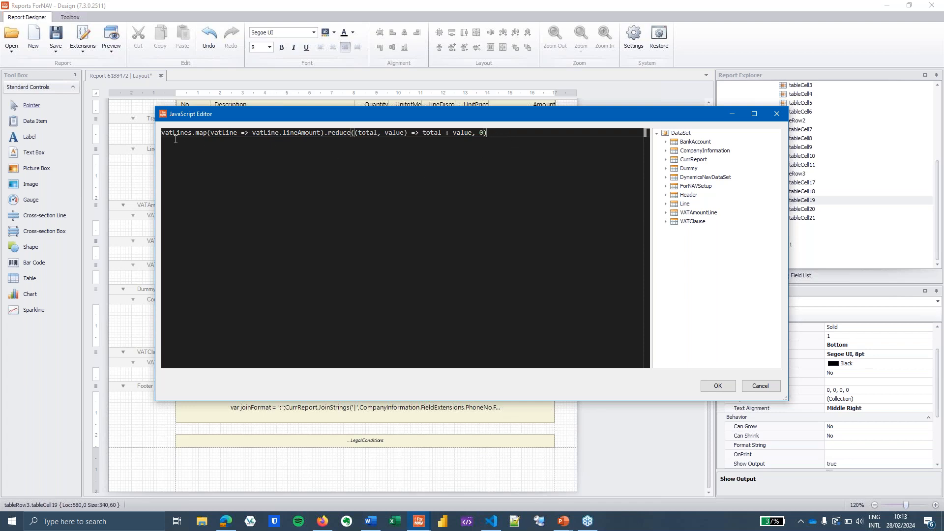
double_click(176, 133)
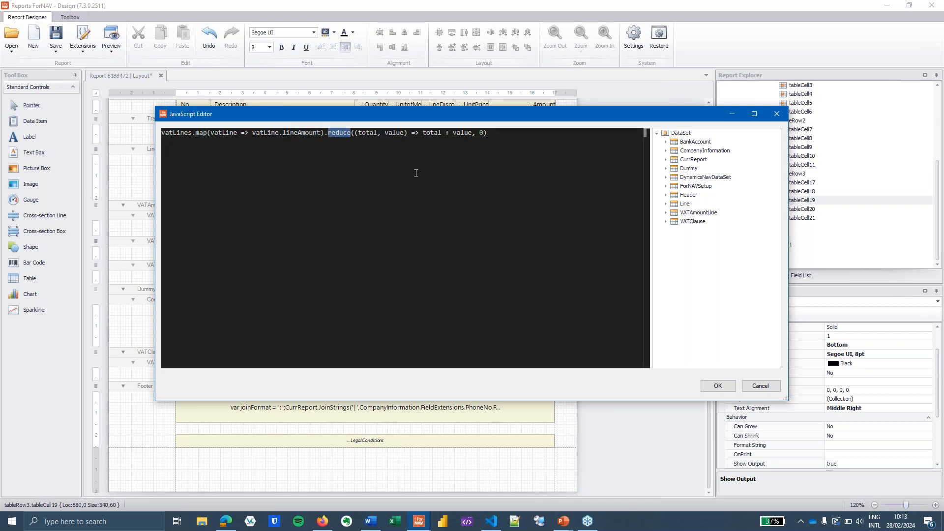
mouse_move(397, 171)
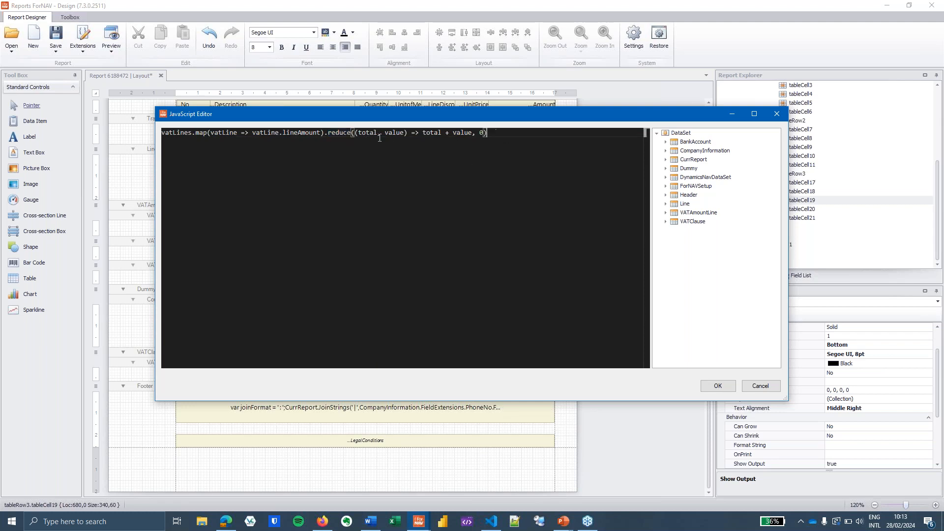
left_click_drag(359, 132, 407, 133)
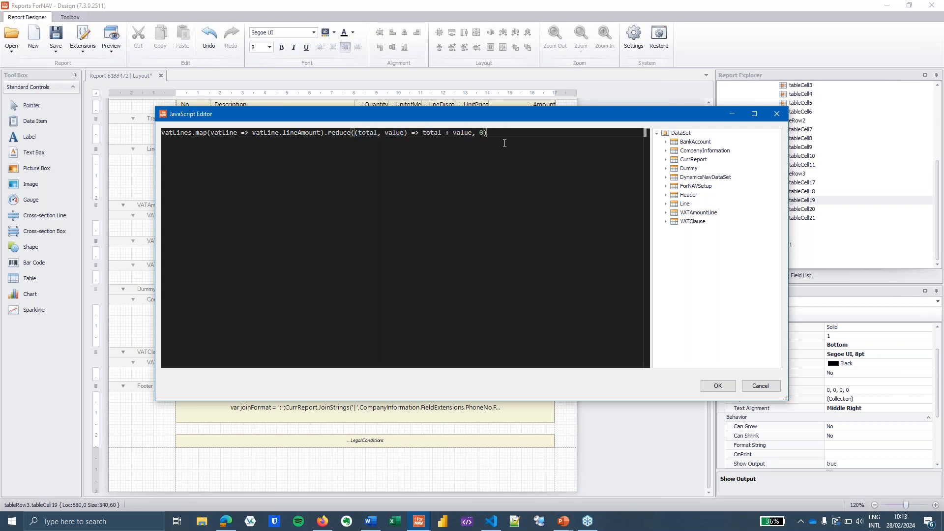
mouse_move(587, 225)
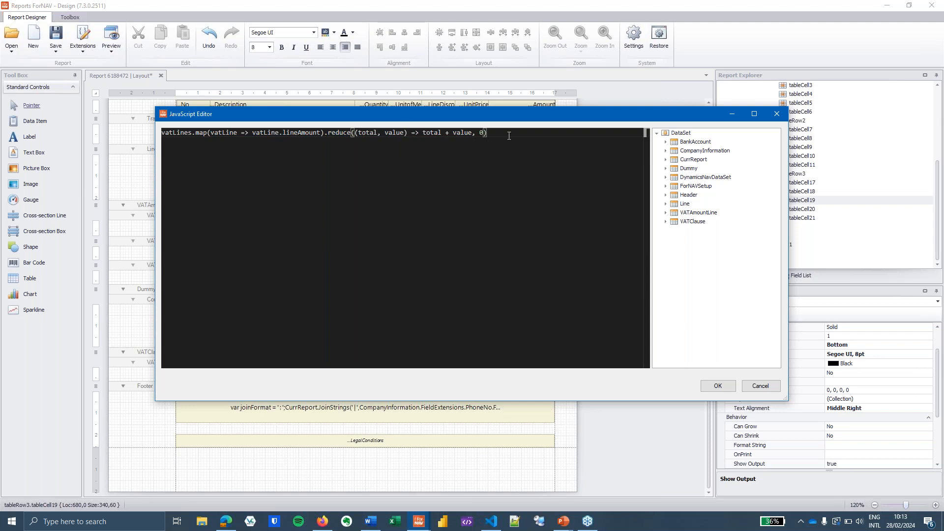
mouse_move(522, 149)
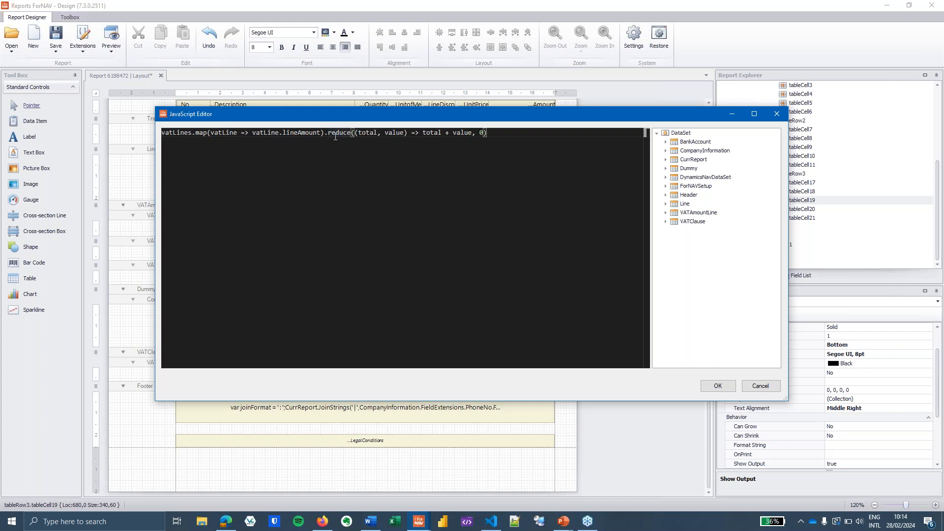
mouse_move(710, 386)
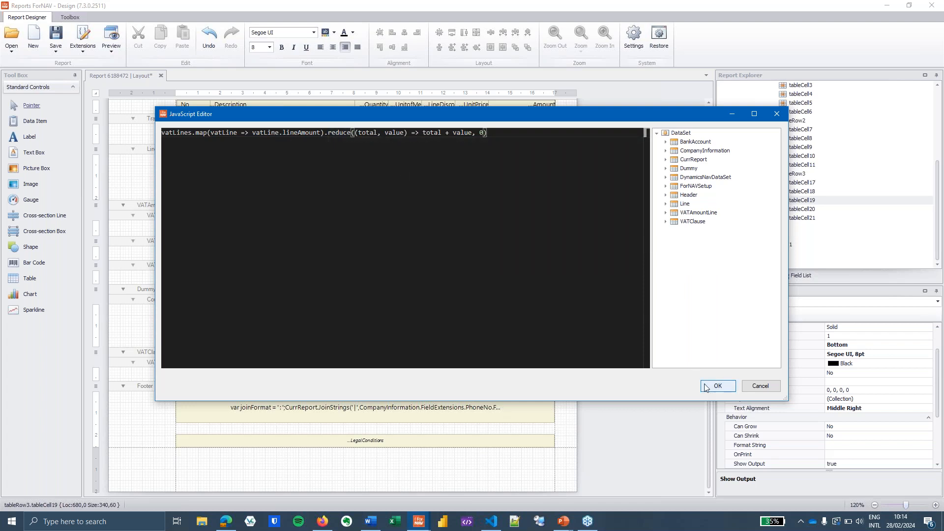
left_click(718, 386)
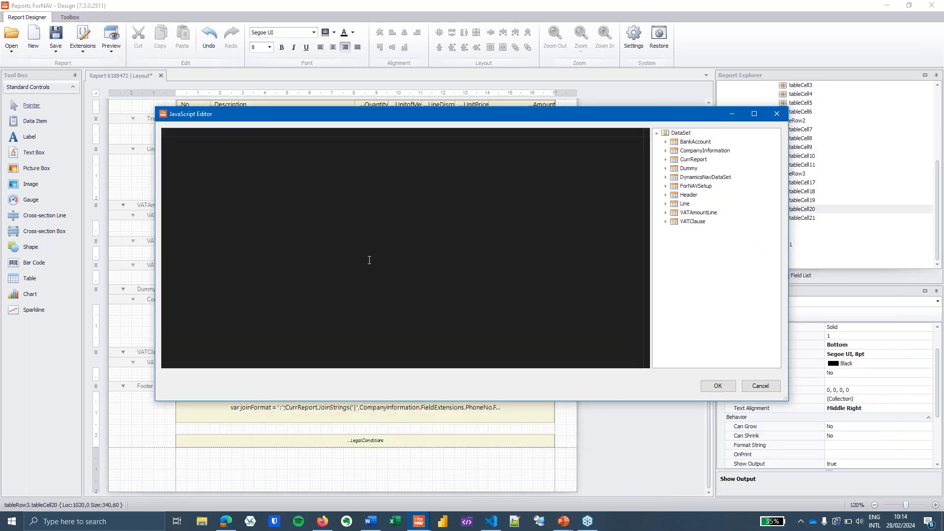
Sum vatAmount and vatBase in their total cells with matching map/reduce expressions.
type("vatLines.map(vatLine => vatLine.vatAmount).reduce((total, value) => total + value, 0)")
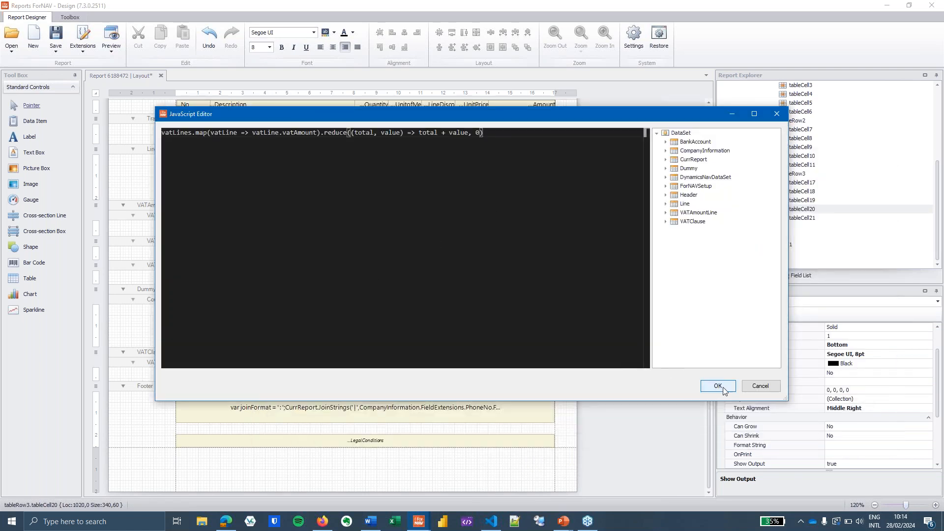
left_click(718, 386)
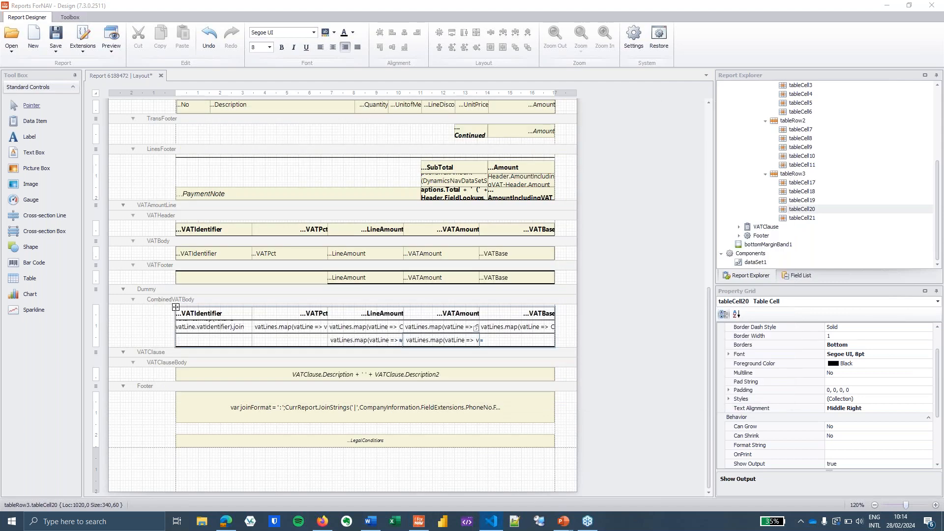
mouse_move(568, 337)
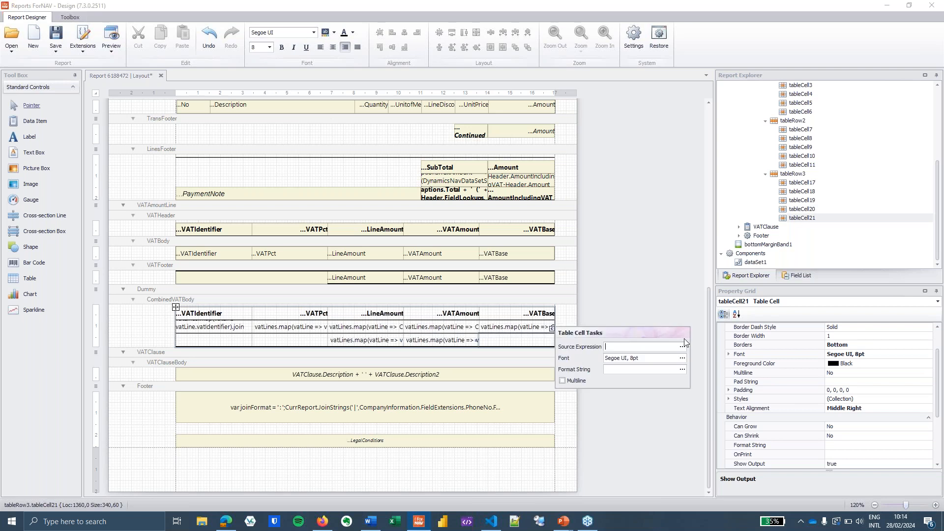
left_click(682, 346)
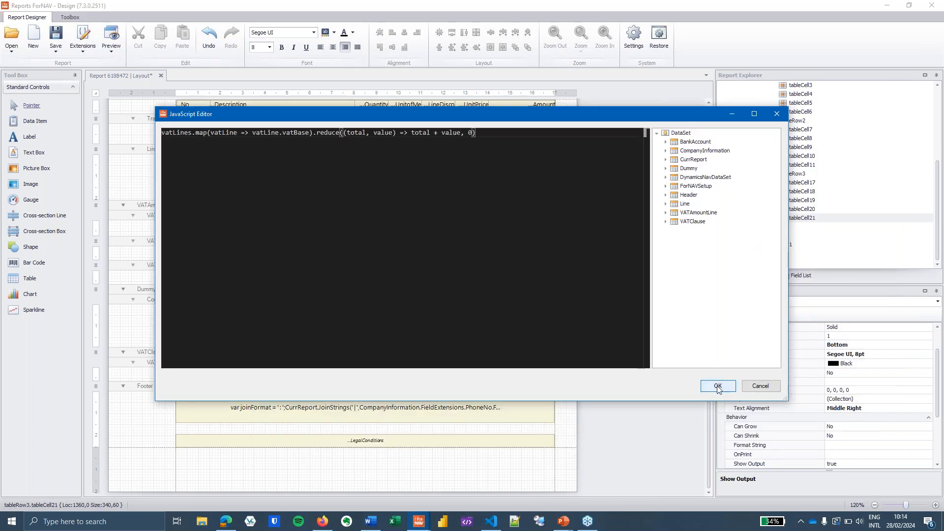
left_click(717, 386)
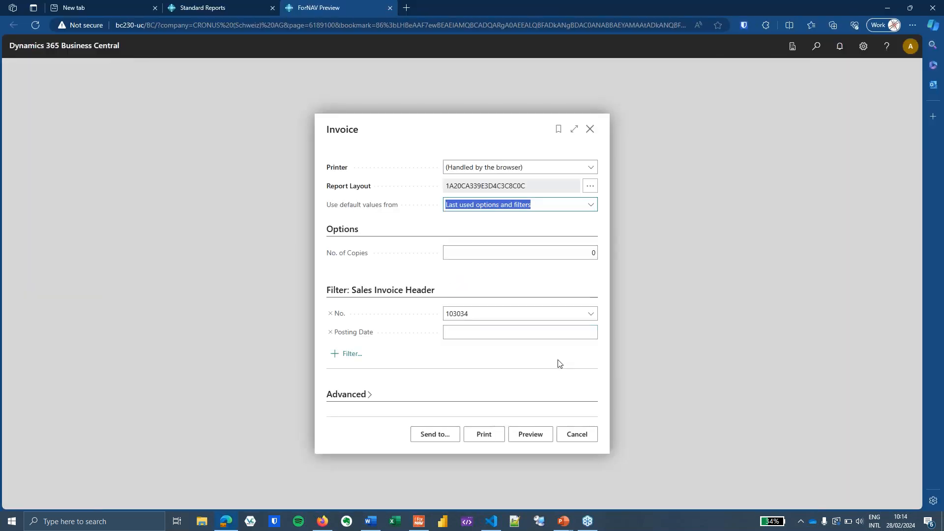
Preview invoice 103034, review the combined VAT table with totals 17.00, 1.30, 17.00, then close it.
left_click(531, 434)
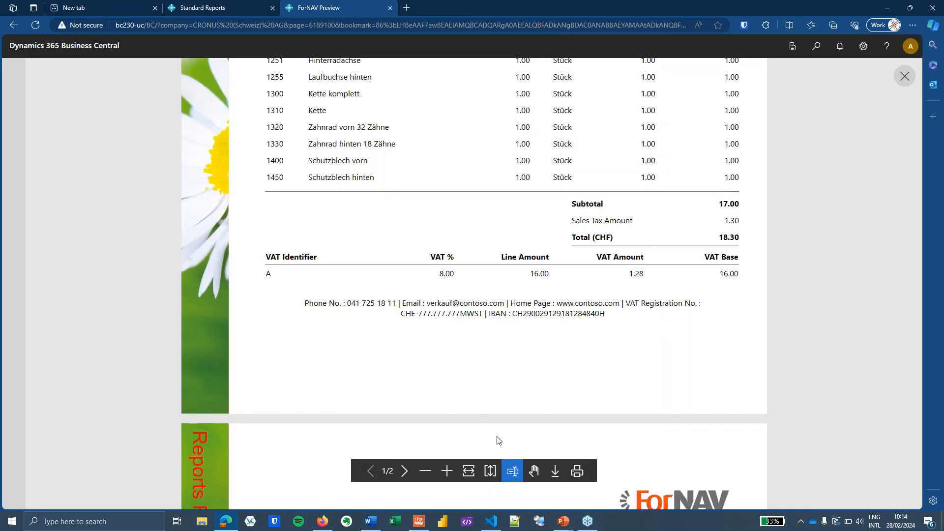
scroll("down", 3)
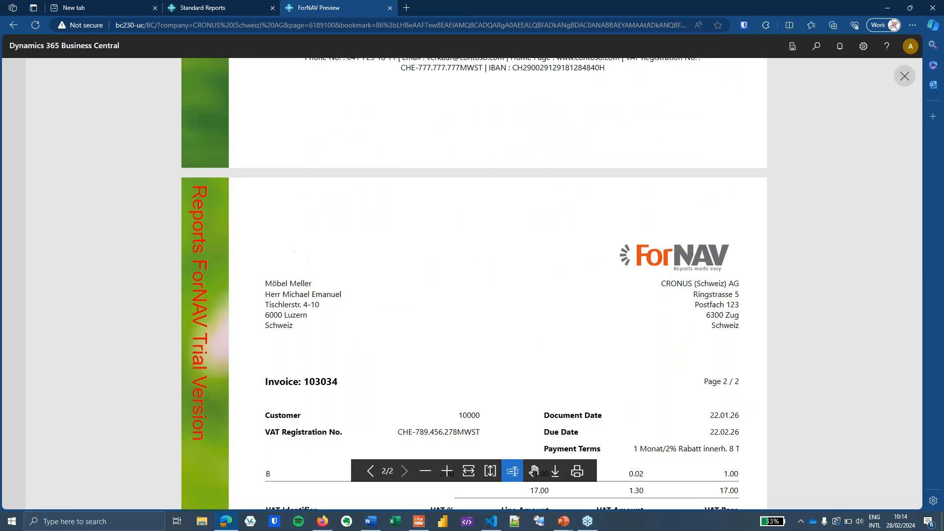
scroll("down", 3)
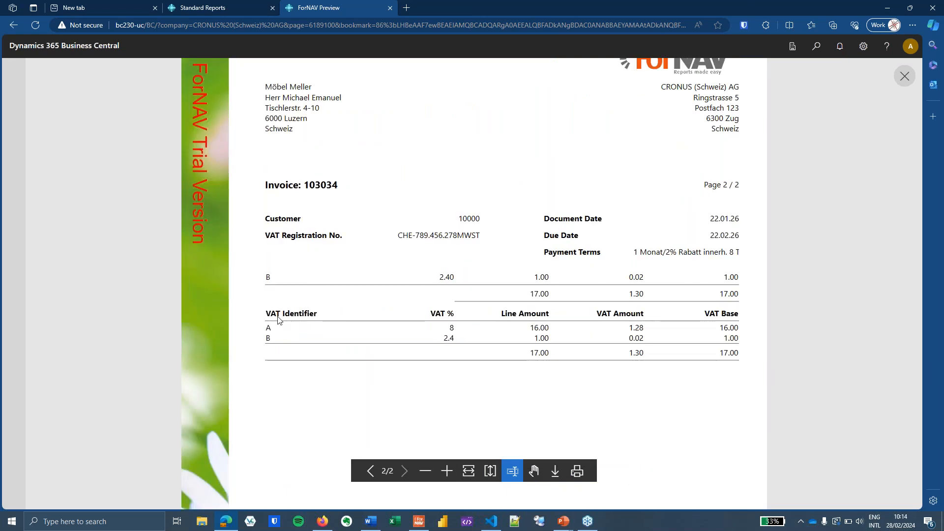
mouse_move(814, 263)
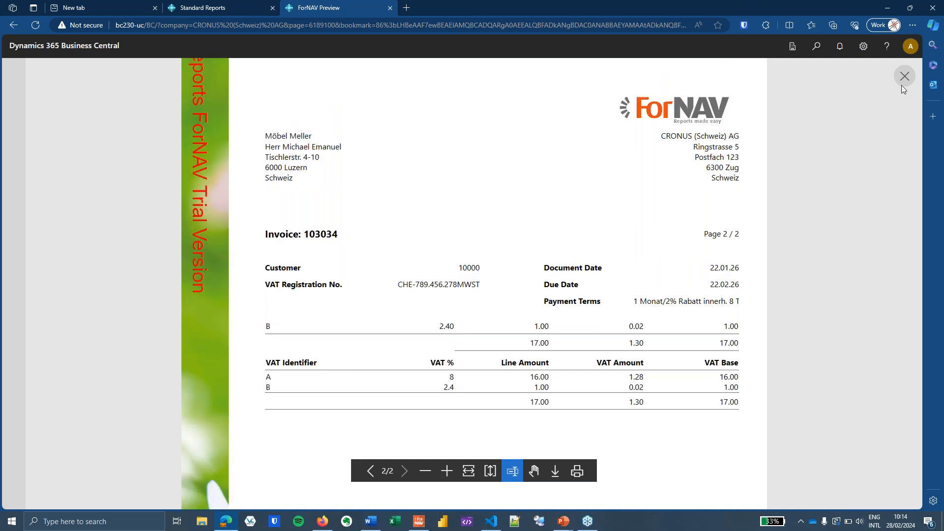
left_click(904, 76)
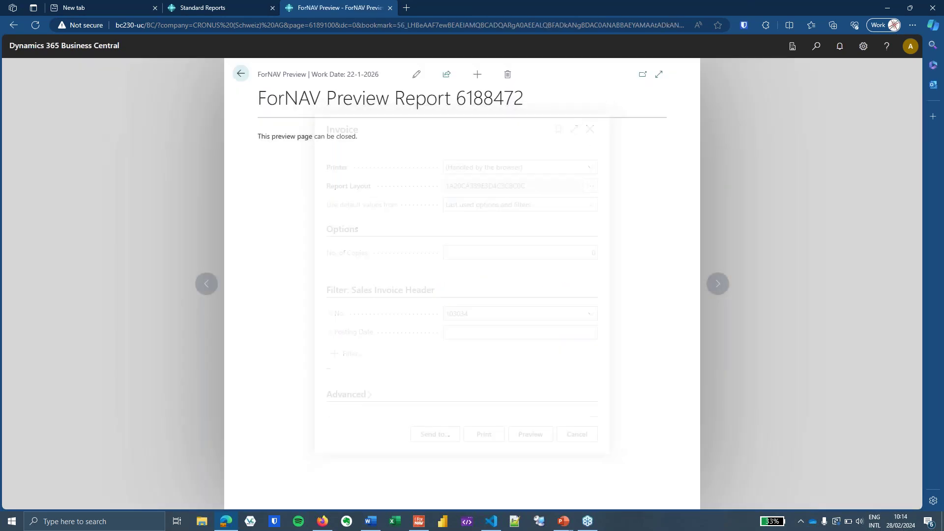
Re-preview invoice 103034 and scroll to page 2 showing only the combined VAT table.
left_click(402, 8)
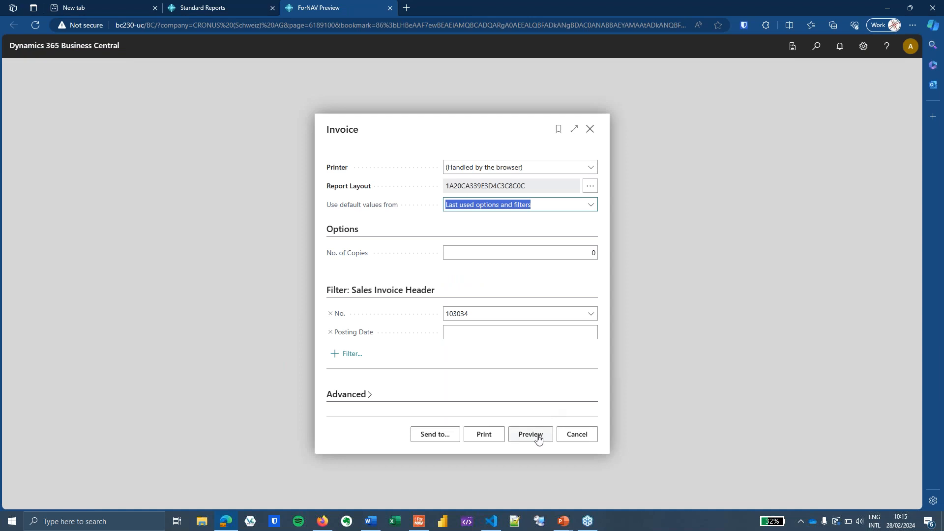
left_click(530, 434)
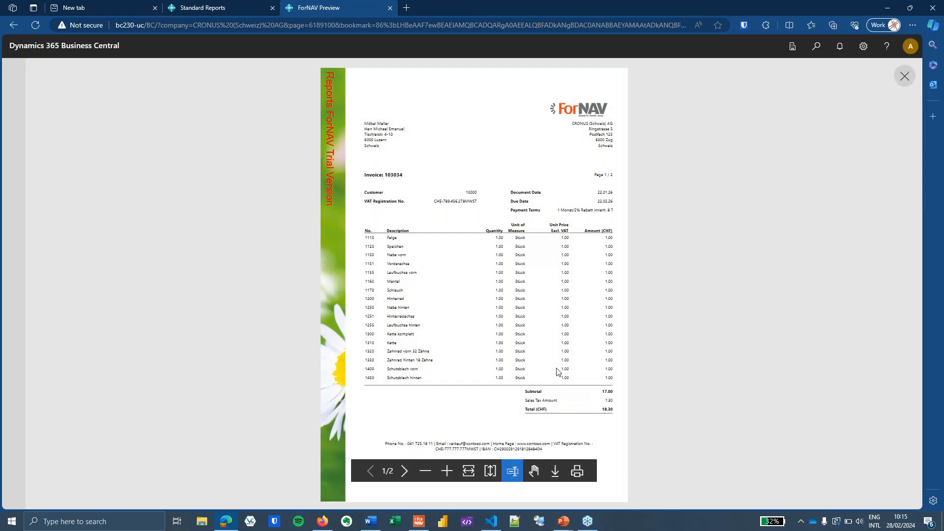
scroll("down", 3)
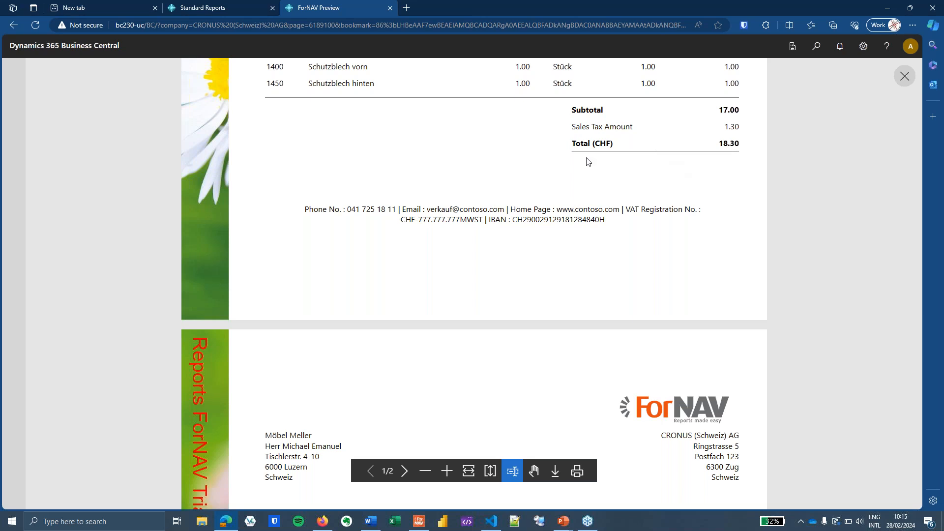
mouse_move(750, 178)
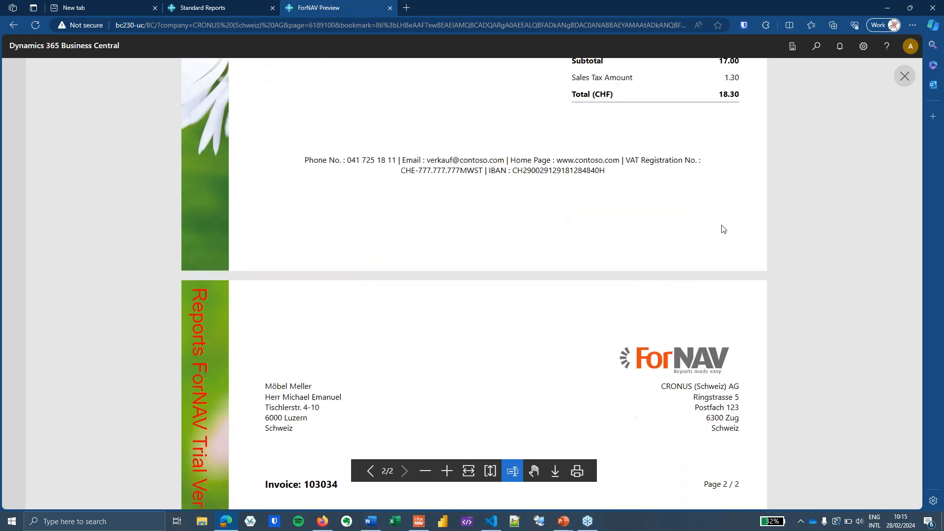
scroll("down", 3)
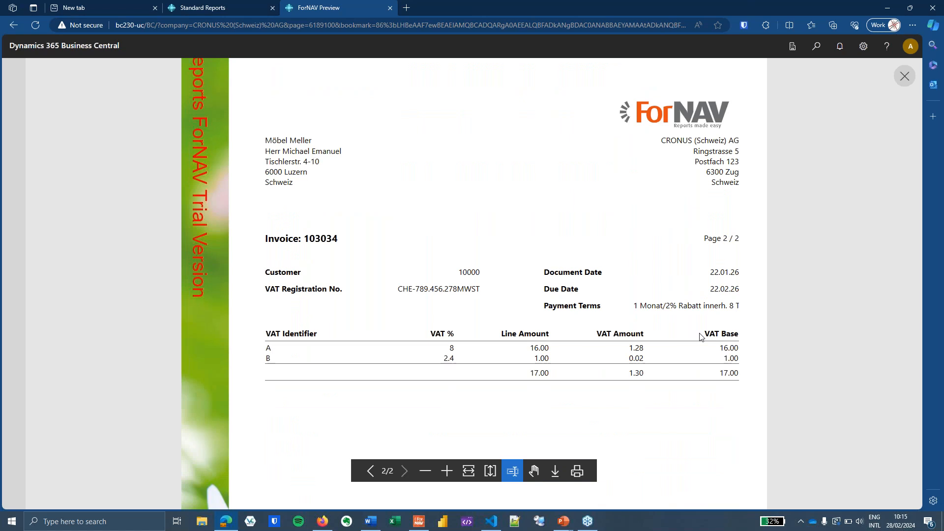
mouse_move(698, 342)
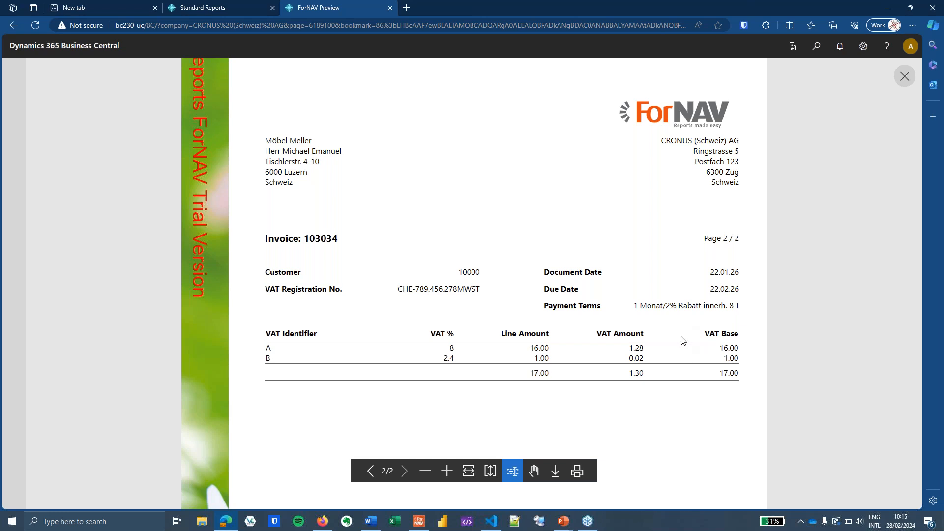
mouse_move(126, 354)
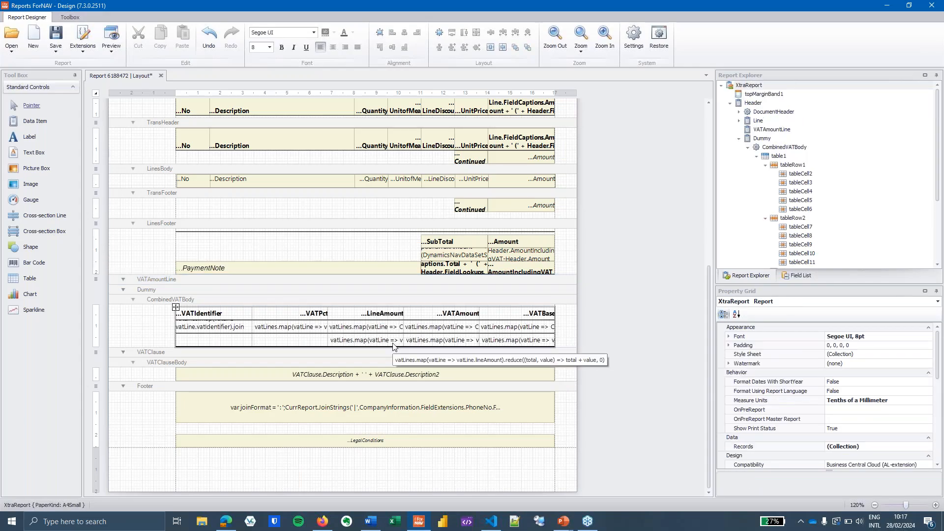
left_click(401, 340)
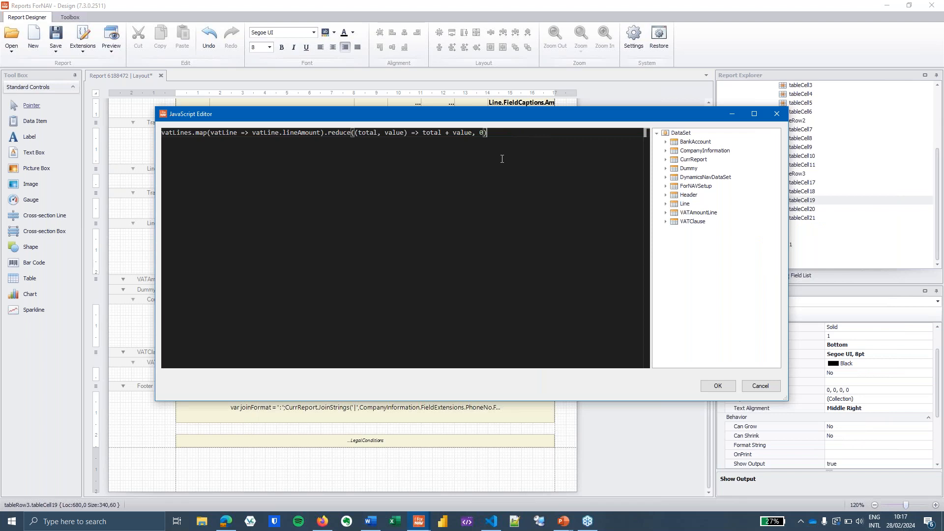
mouse_move(500, 163)
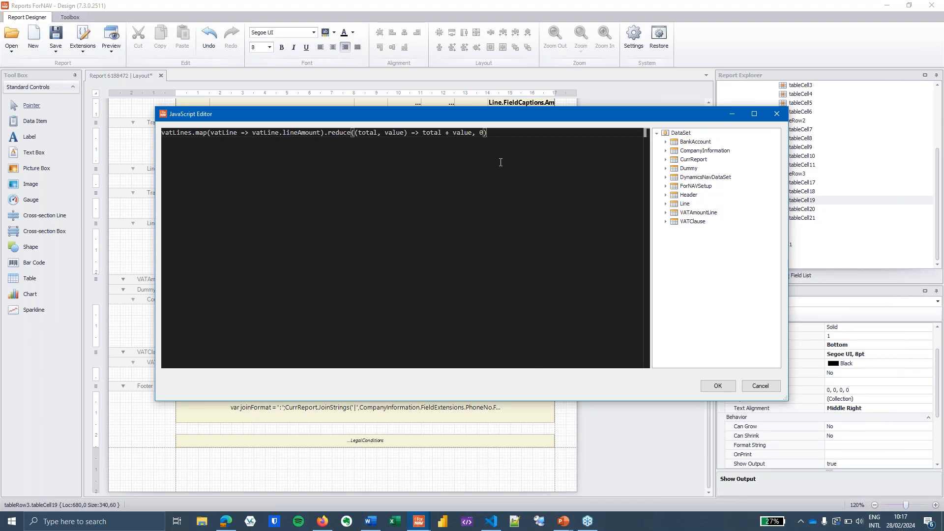
mouse_move(509, 165)
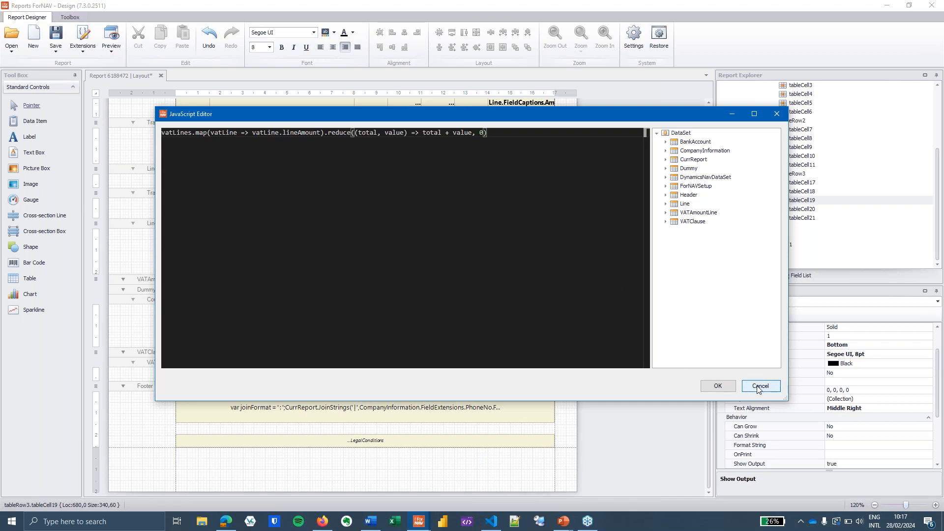
left_click(760, 386)
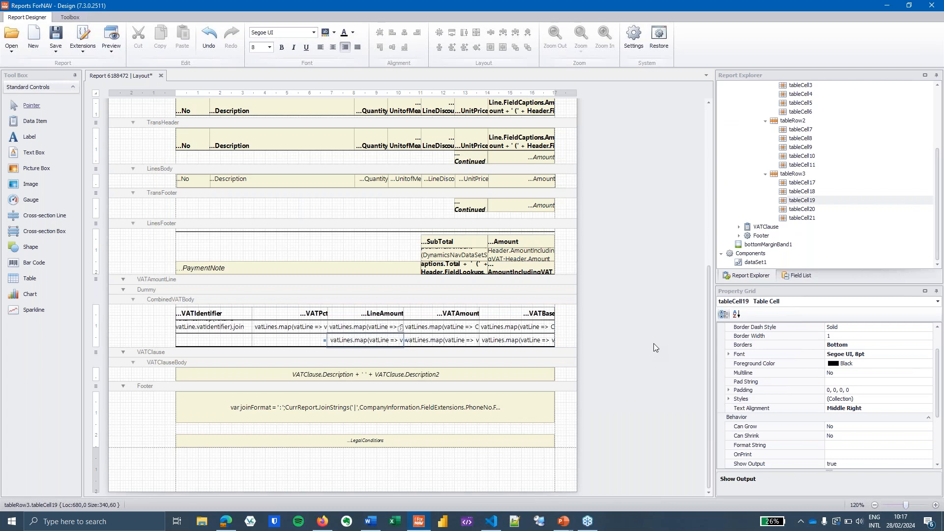
mouse_move(625, 346)
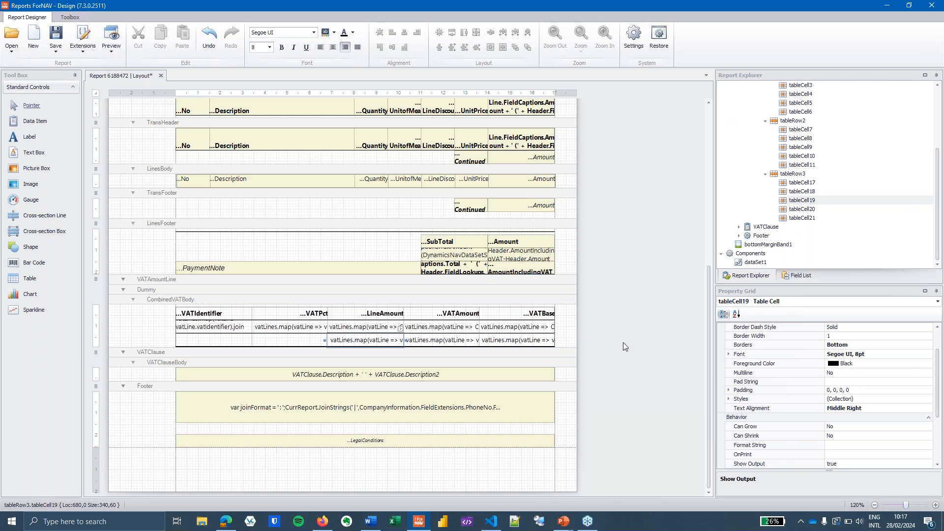